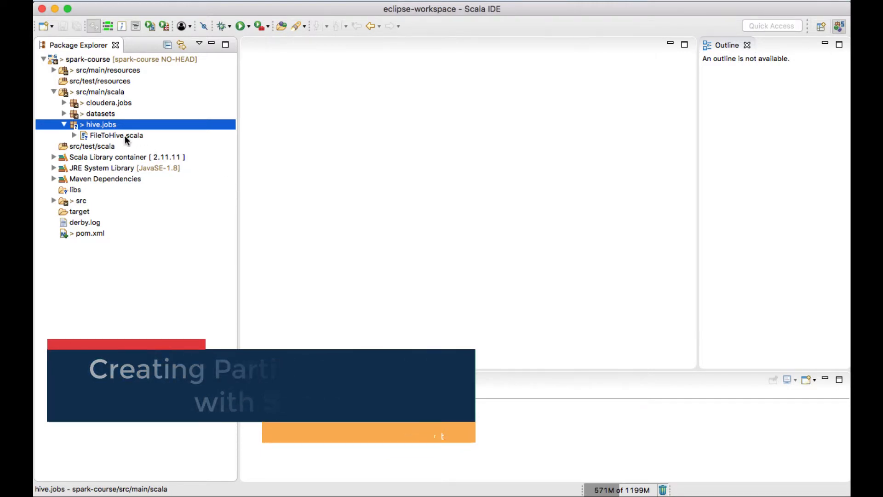
Add a new Scala App named HivePartitionedTable to the hive.jobs package via New > Scala App
{"action": "right_click", "coordinate": [99, 124]}
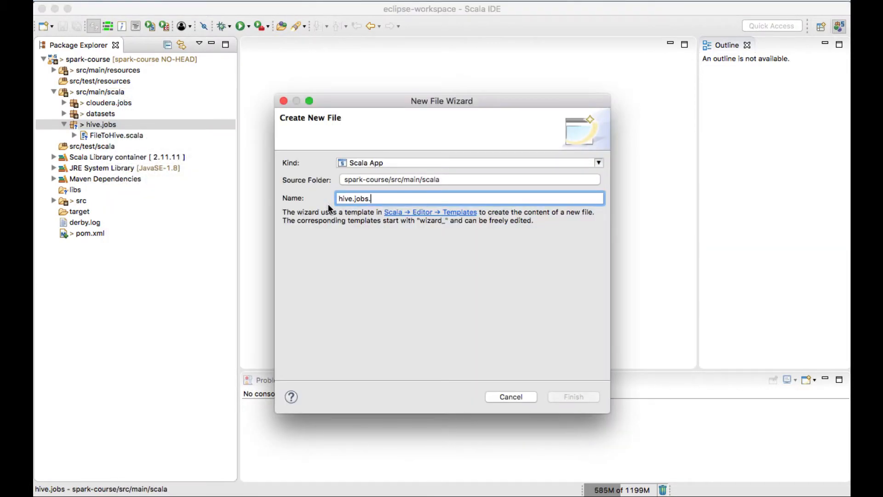
{"action": "type", "text": "HiveS"}
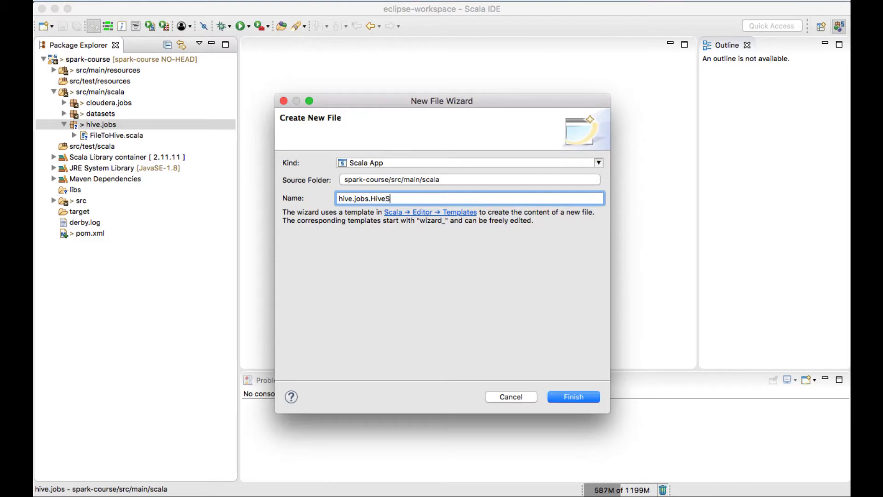
{"action": "type", "text": "Par"}
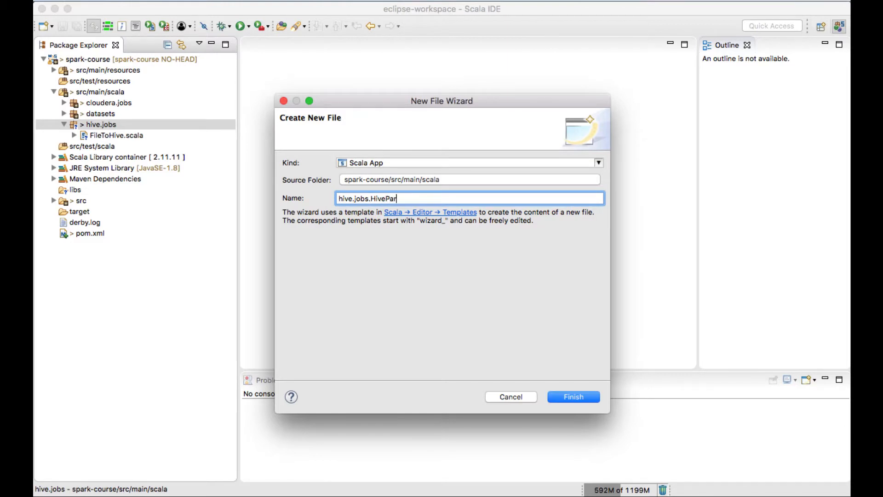
{"action": "type", "text": "tition"}
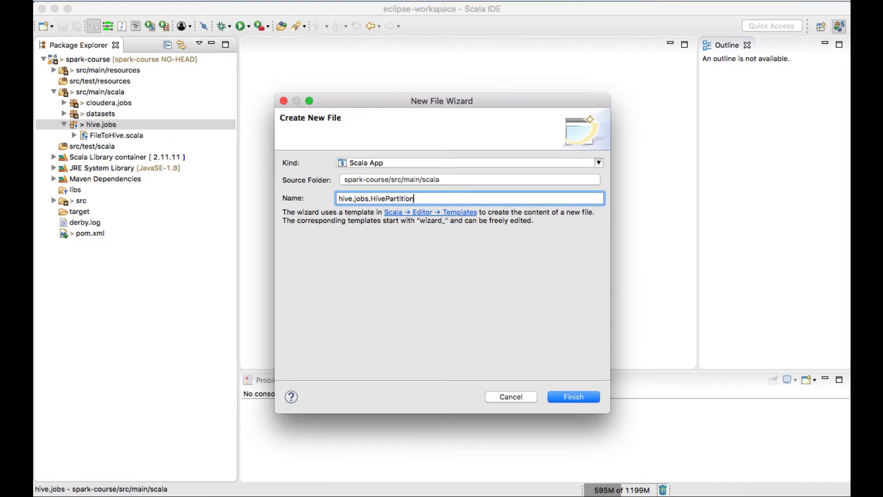
{"action": "type", "text": "onedTableE"}
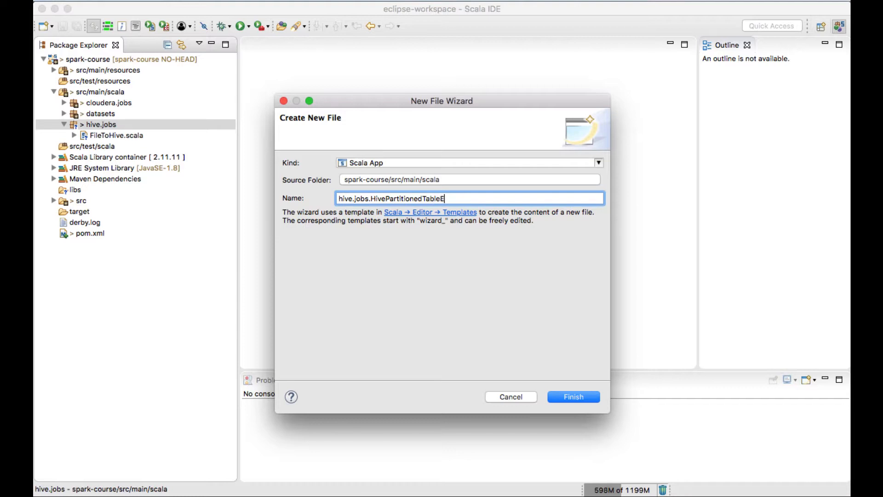
{"action": "key", "text": "Backspace"}
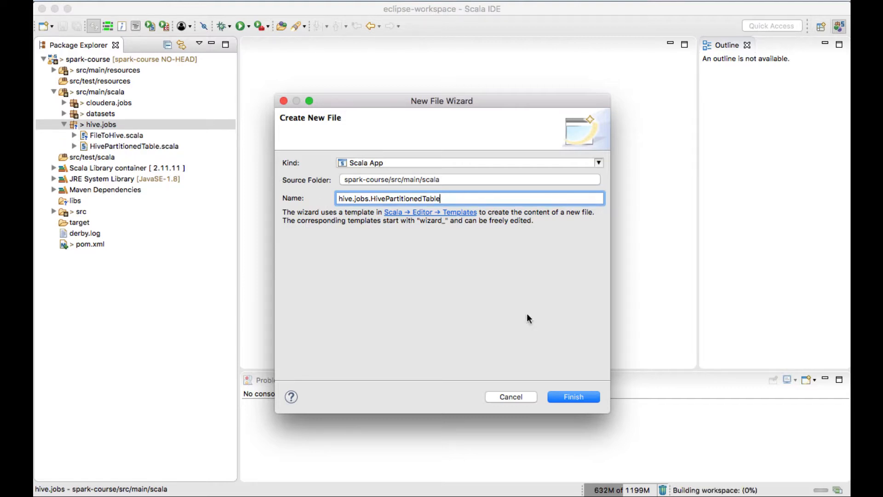
{"action": "mouse_move", "coordinate": [118, 139]}
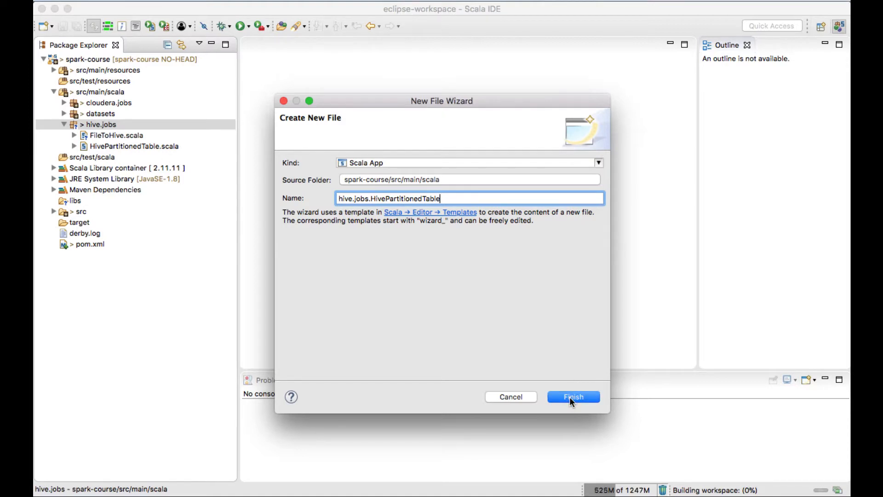
{"action": "mouse_move", "coordinate": [535, 297]}
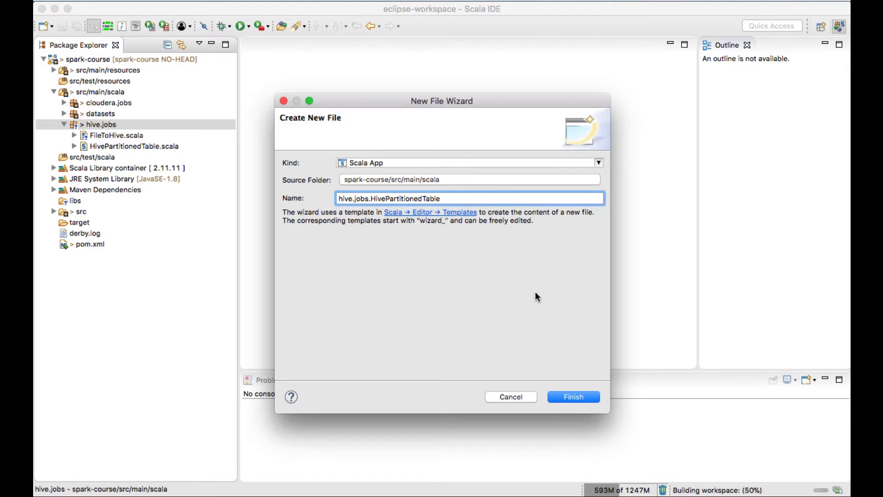
{"action": "left_click", "coordinate": [574, 396]}
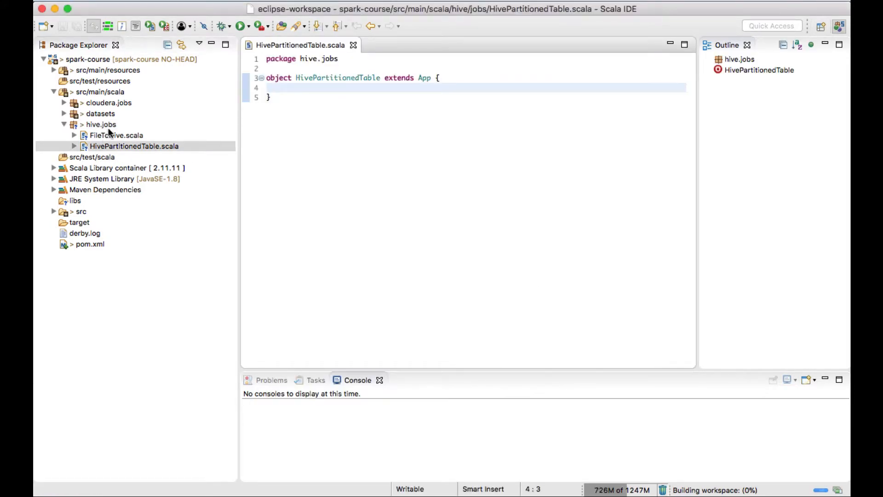
Paste FileToHive's SparkSession builder and stocksDF CSV read into HivePartitionedTable, importing org.apache.spark.sql.SparkSession
{"action": "double_click", "coordinate": [115, 135]}
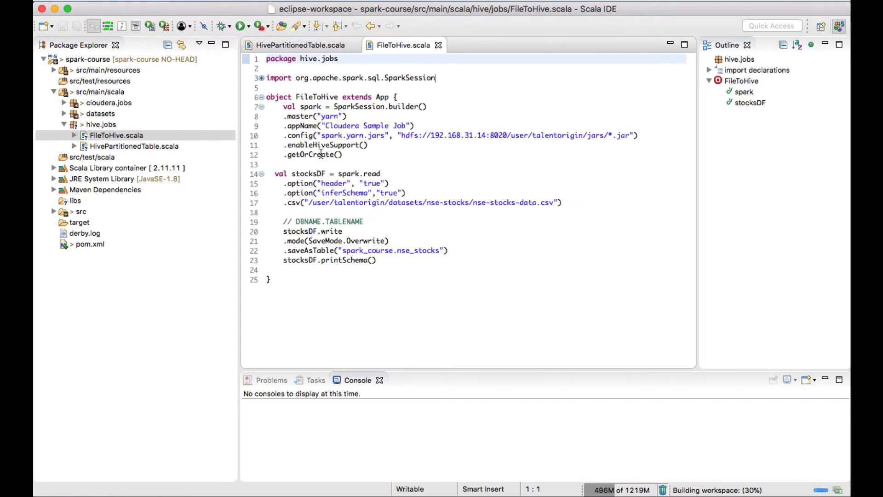
{"action": "left_click", "coordinate": [527, 202]}
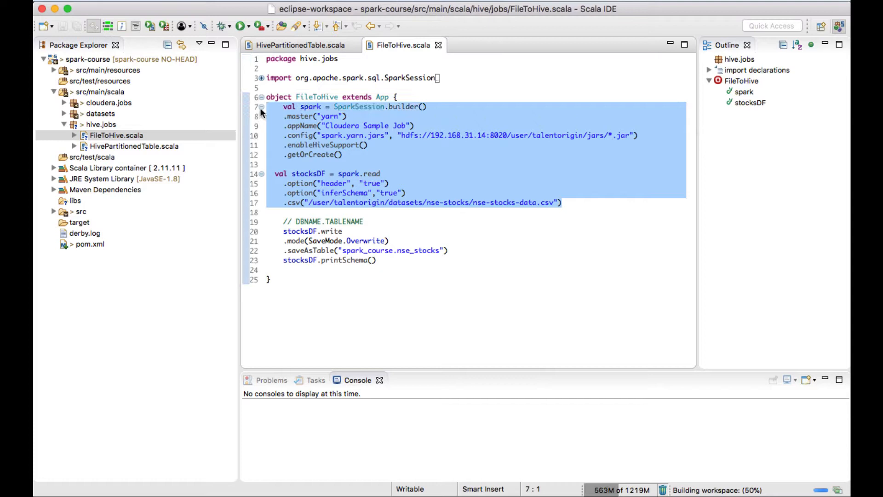
{"action": "left_click", "coordinate": [300, 45]}
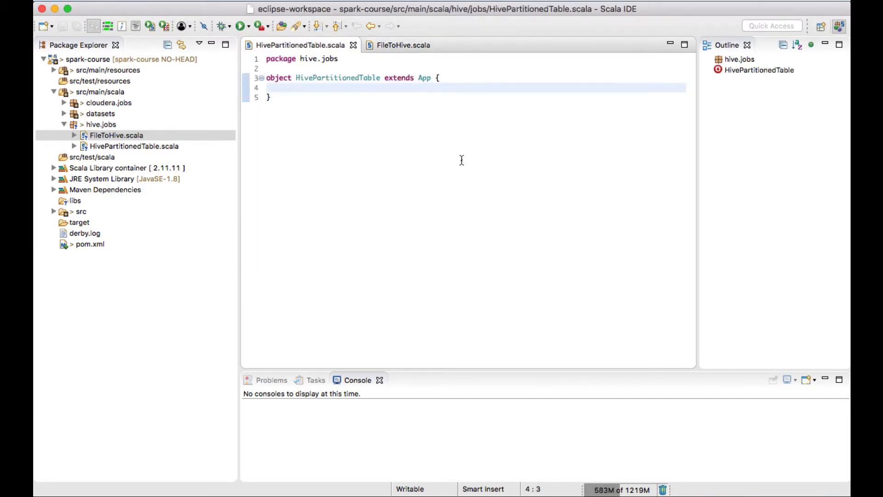
{"action": "type", "text": "val spark = SparkSession.builder()"}
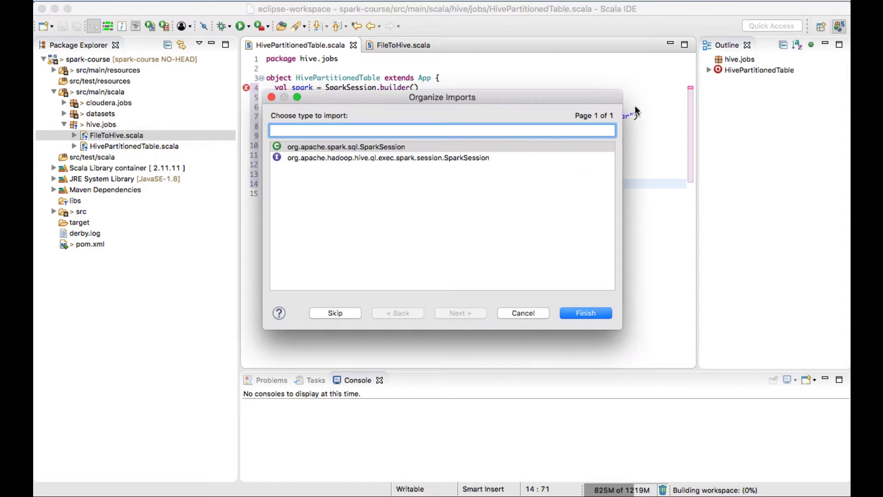
{"action": "left_click", "coordinate": [585, 313]}
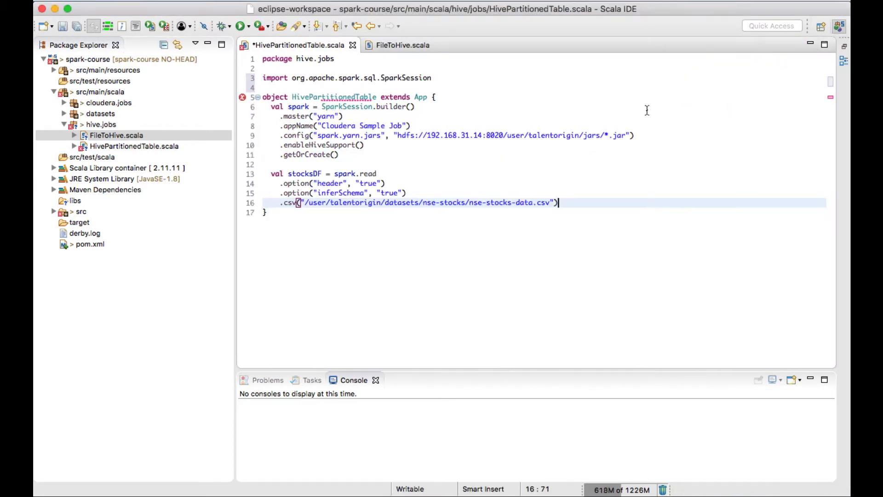
{"action": "mouse_move", "coordinate": [593, 204]}
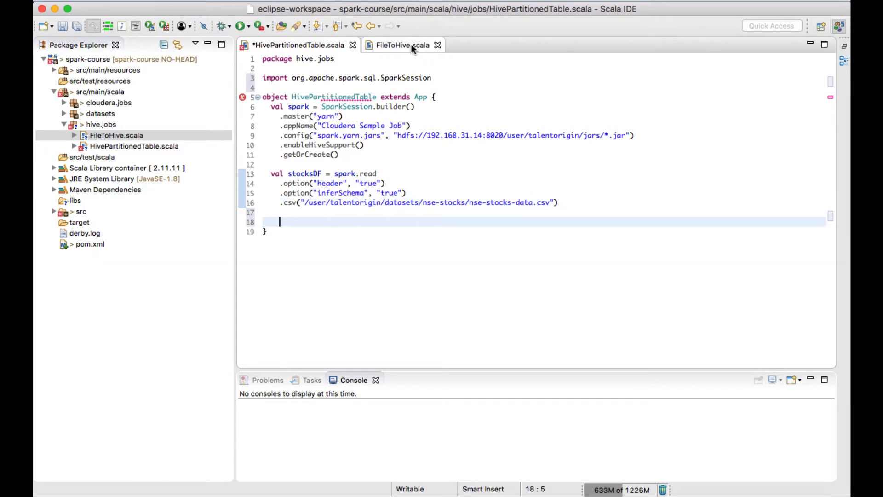
{"action": "mouse_move", "coordinate": [402, 45]}
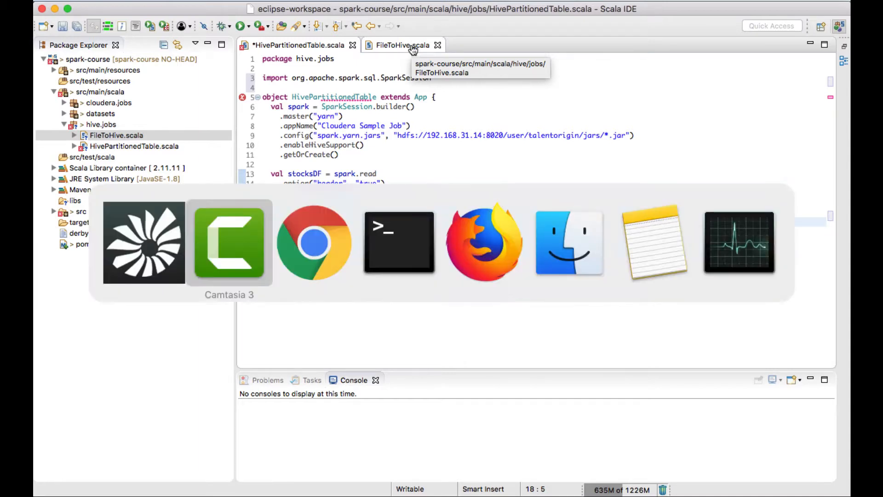
Launch impala-shell in Terminal and list the available databases
{"action": "left_click", "coordinate": [398, 242]}
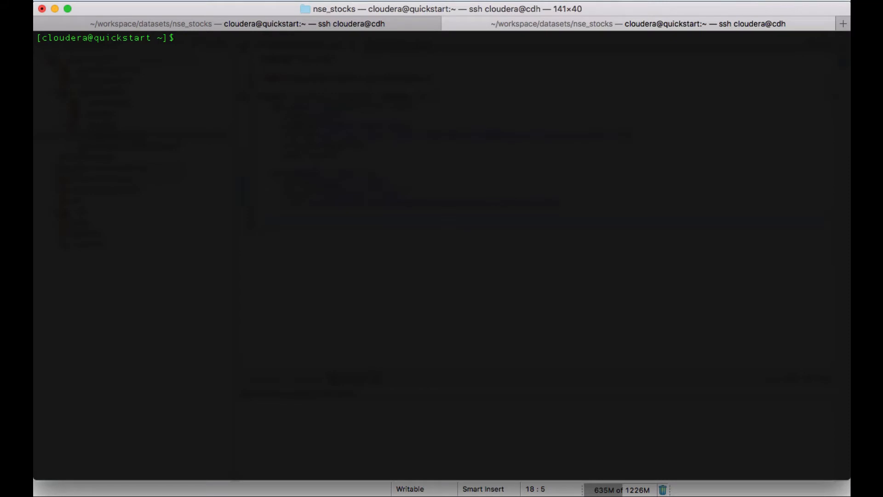
{"action": "type", "text": "impala"}
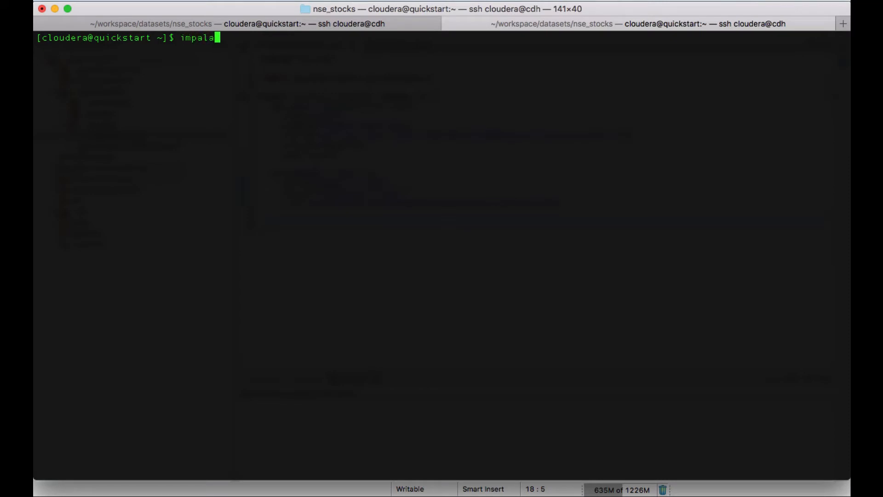
{"action": "type", "text": "sh"}
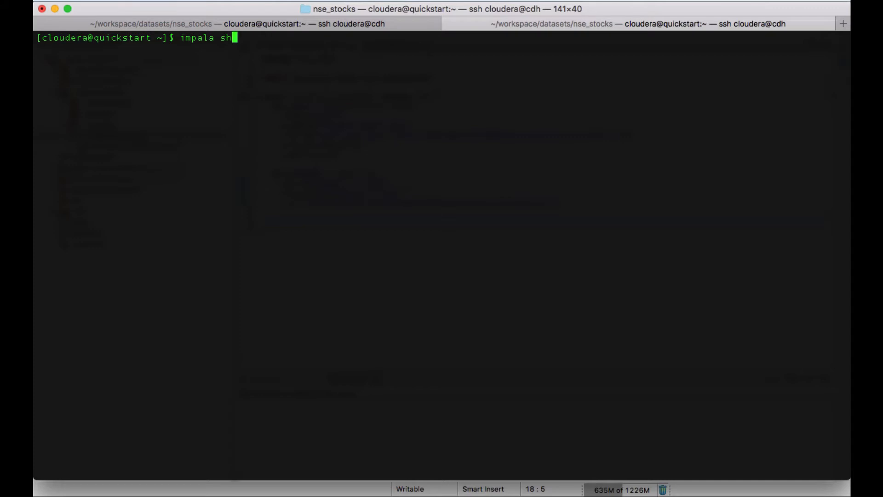
{"action": "key", "text": "Backspace"}
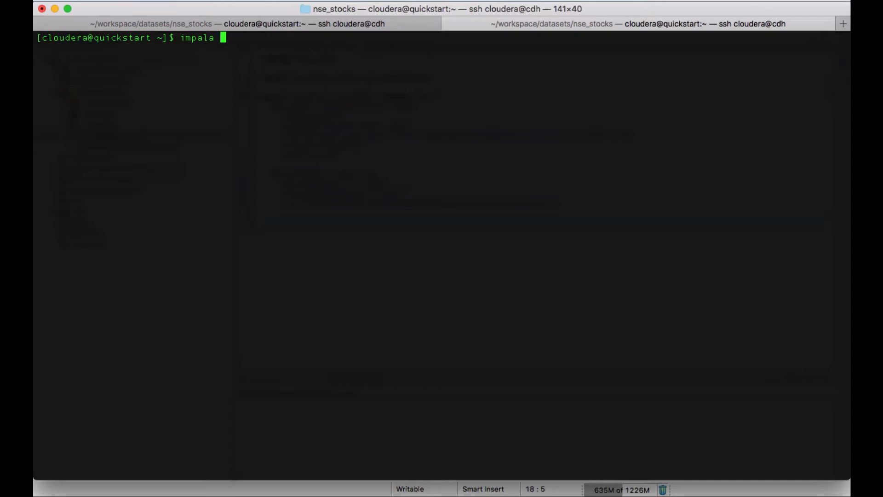
{"action": "key", "text": "Return"}
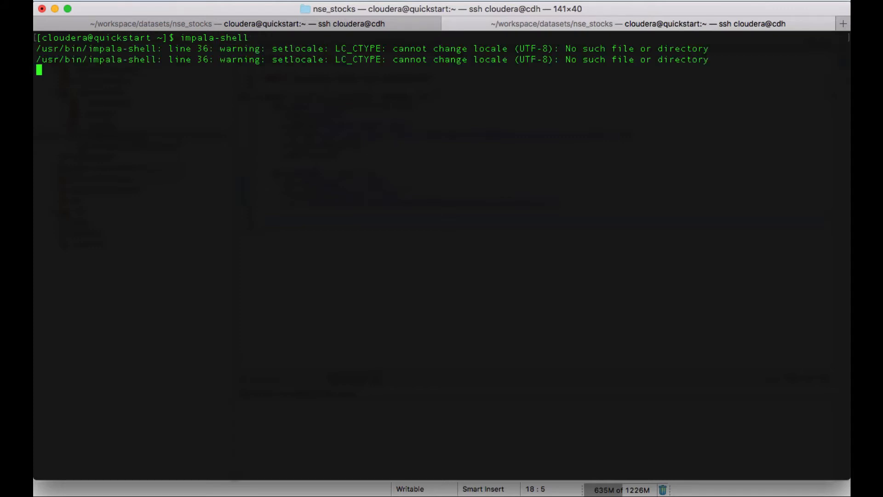
{"action": "type", "text": "sh"}
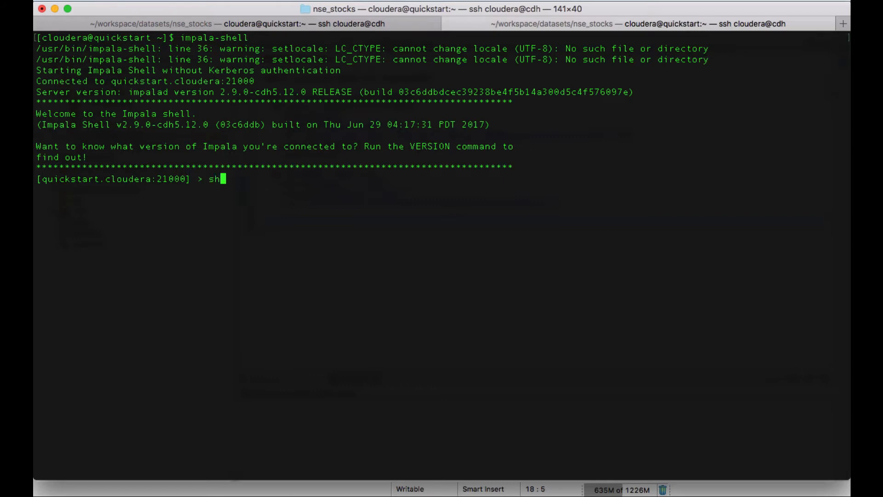
{"action": "type", "text": "ow dat"}
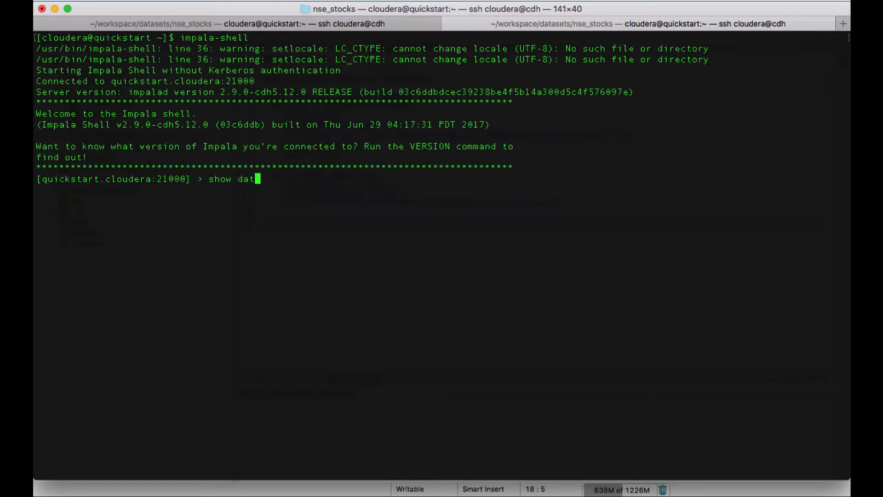
{"action": "key", "text": "Return"}
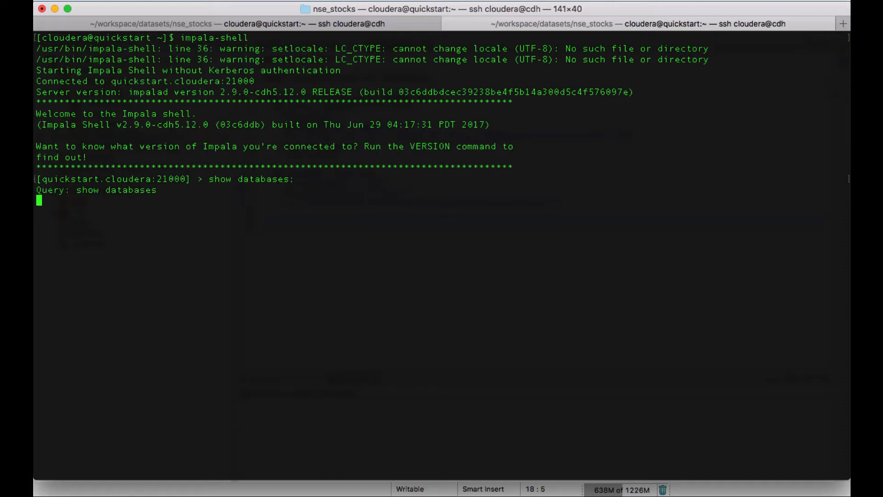
Switch to the spark_course database and query its tables for nse_stocks
{"action": "type", "text": "use spark_cours"}
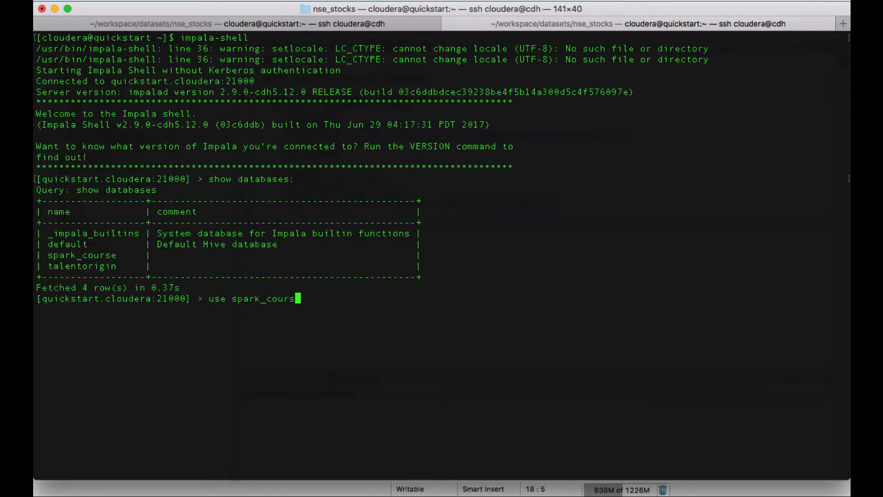
{"action": "key", "text": "Return"}
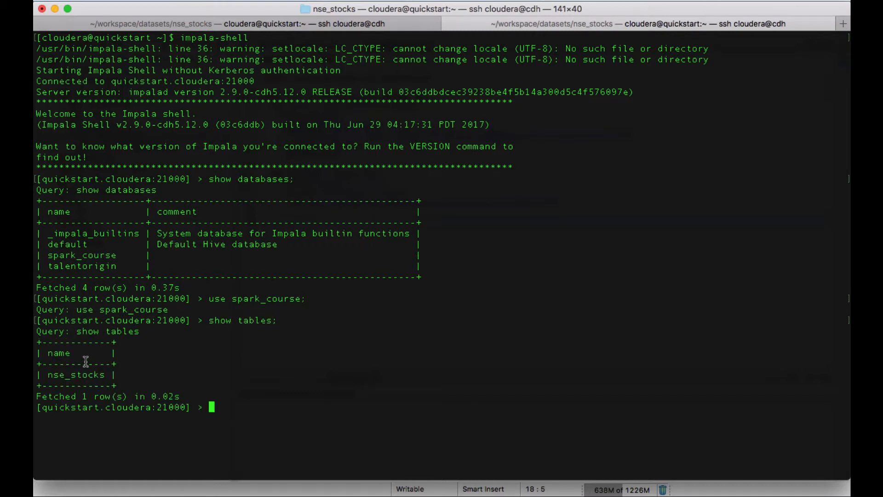
{"action": "type", "text": "sho"}
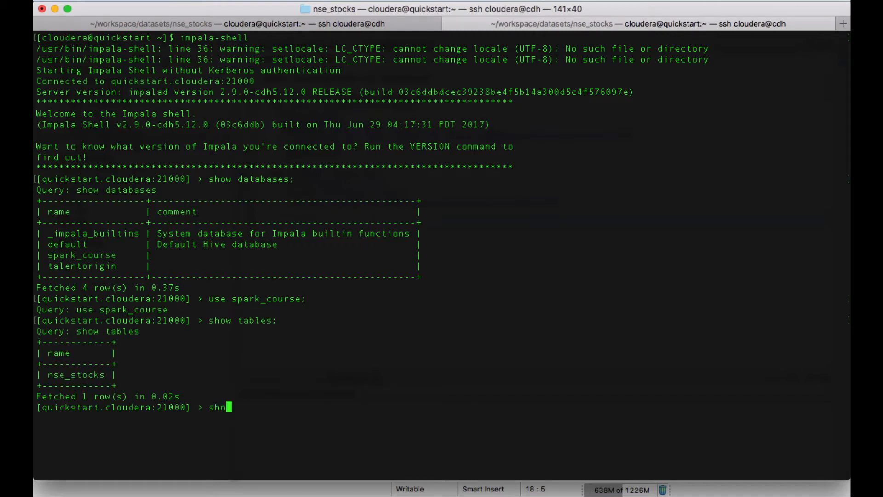
{"action": "type", "text": "w"}
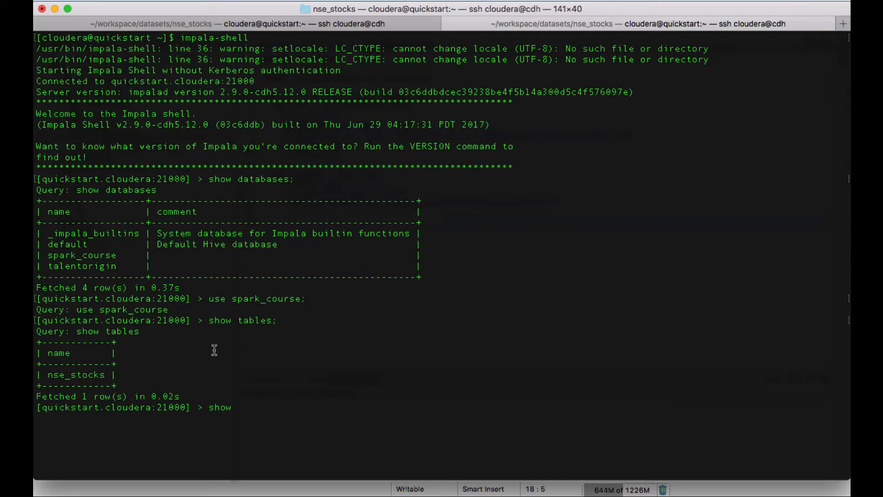
{"action": "type", "text": "tables"}
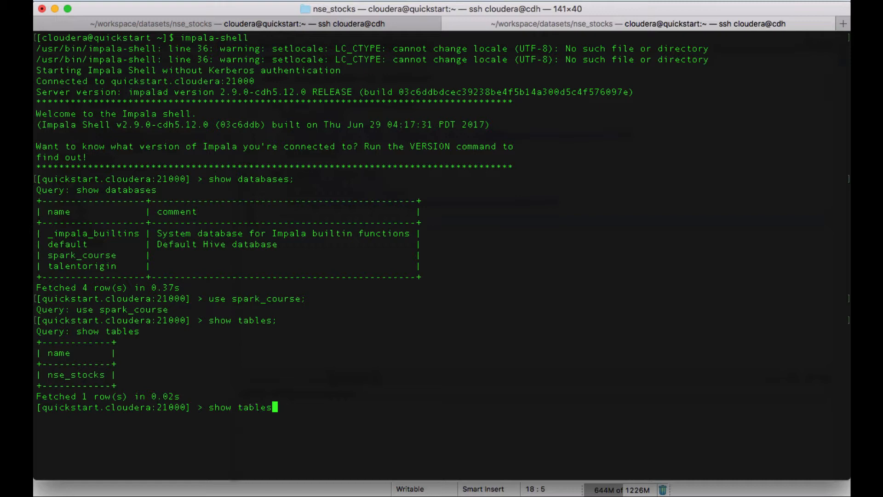
{"action": "type", "text": "nse"}
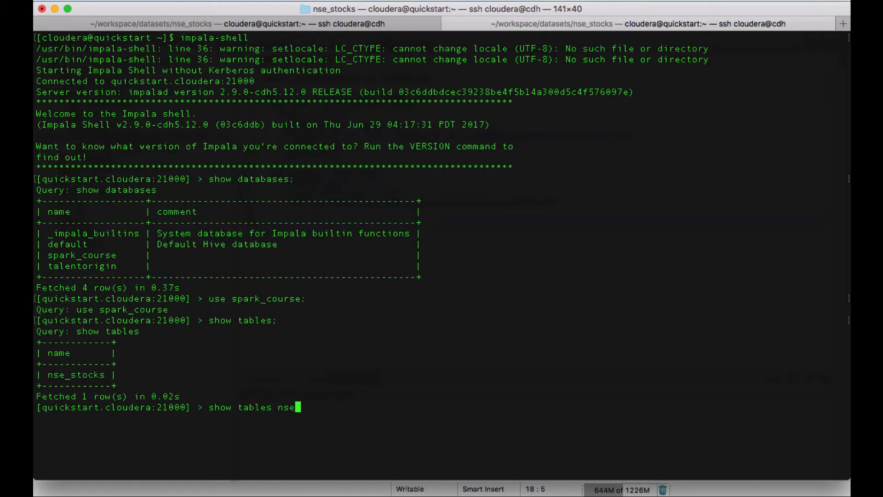
{"action": "type", "text": "_stocls"}
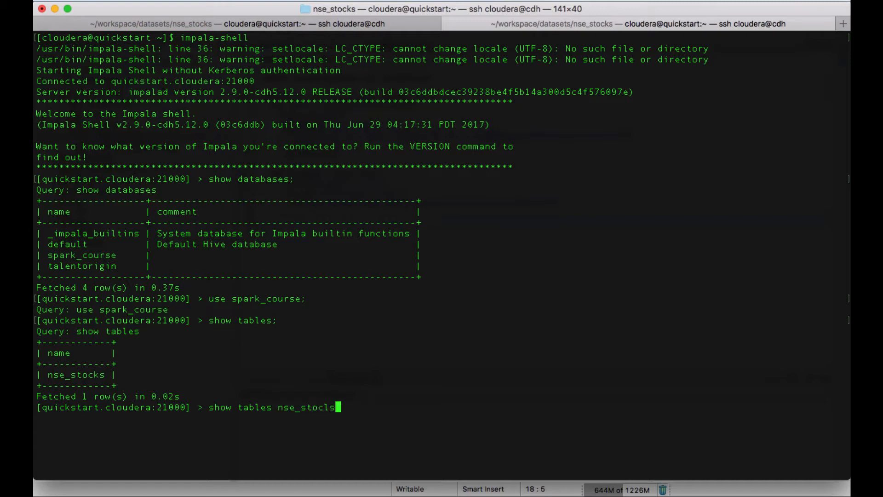
{"action": "key", "text": "Return"}
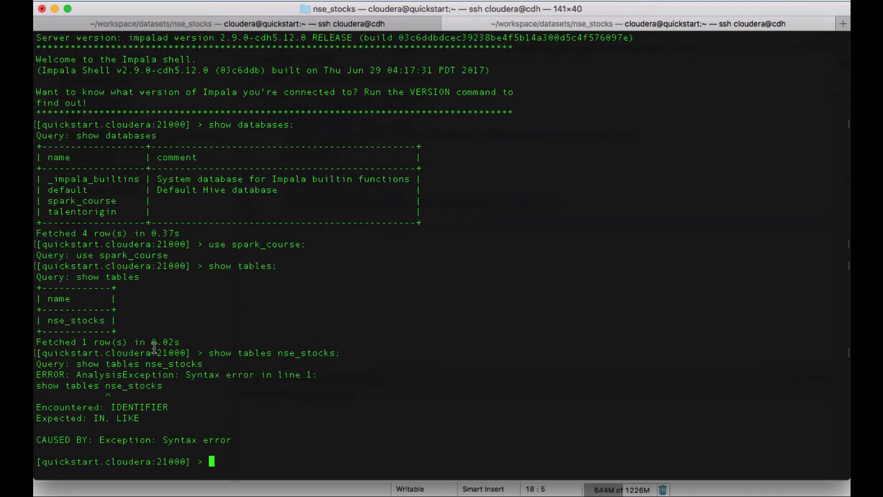
Run 'show table stats nse_stocks;' revealing 2 Parquet files totalling 24.25MB
{"action": "type", "text": "show tables nse_stocks;"}
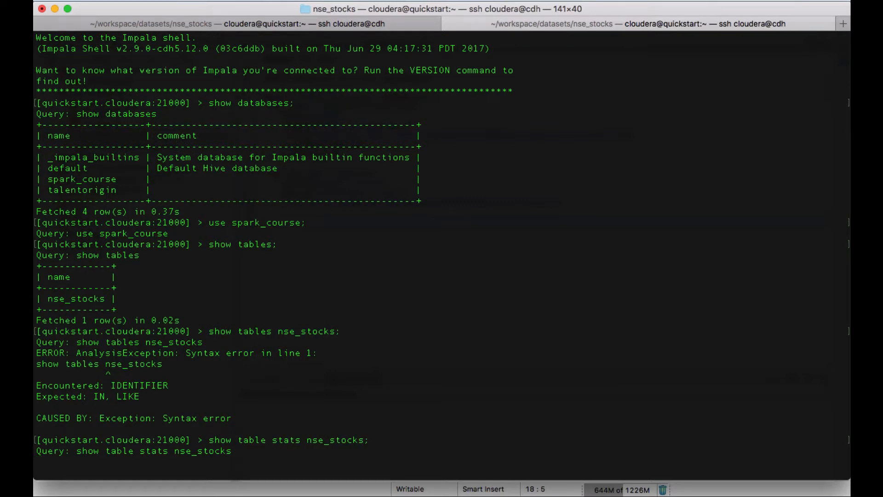
{"action": "mouse_move", "coordinate": [231, 389]}
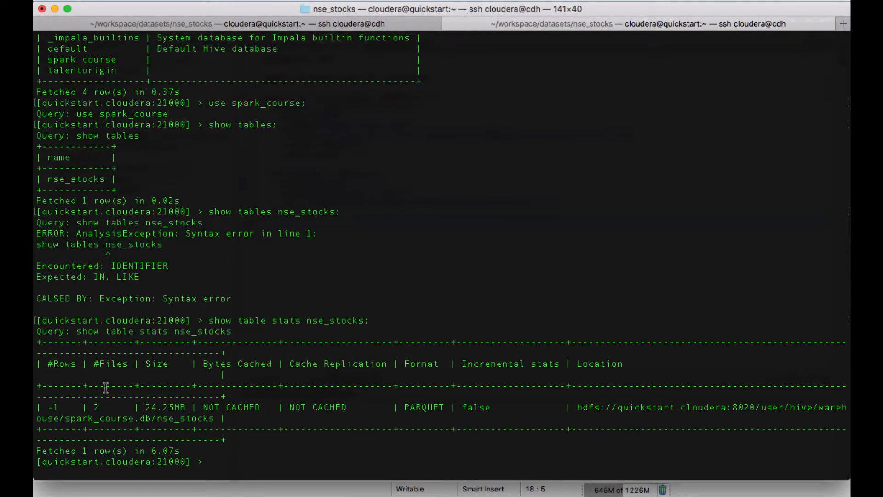
{"action": "mouse_move", "coordinate": [367, 414]}
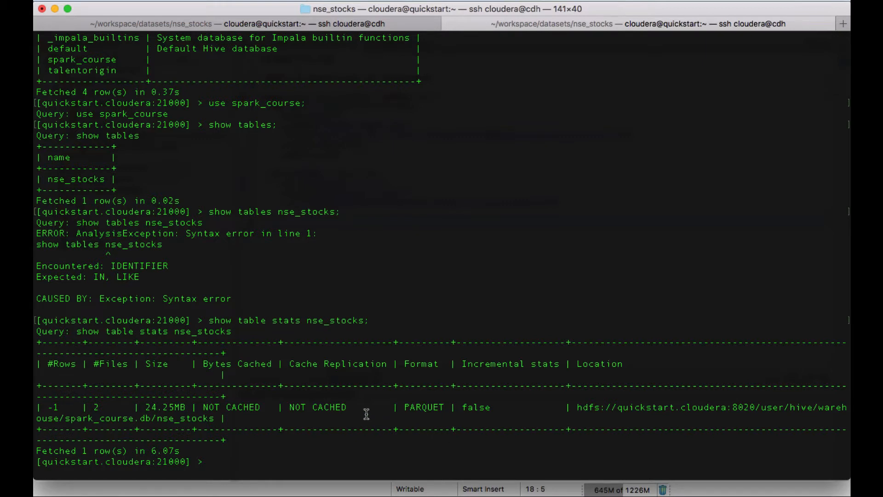
{"action": "double_click", "coordinate": [335, 321]}
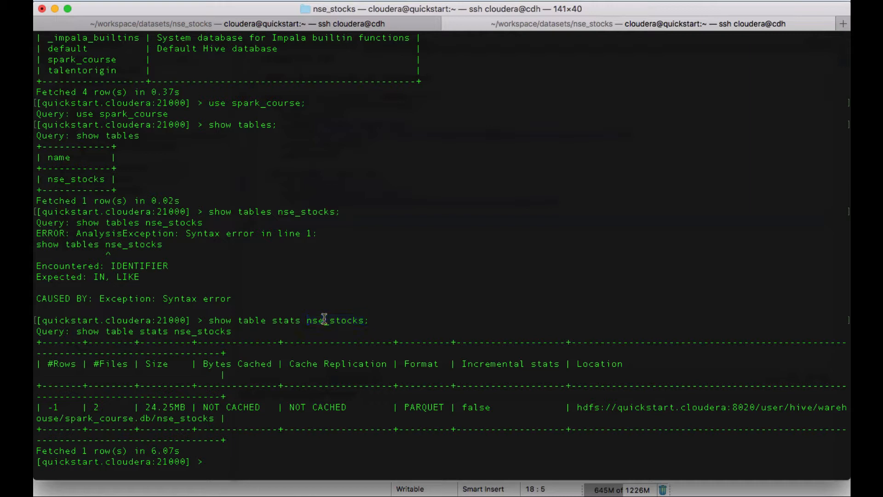
Run 'select * from nse_stocks limit 10;' and highlight the series column header
{"action": "type", "text": "select"}
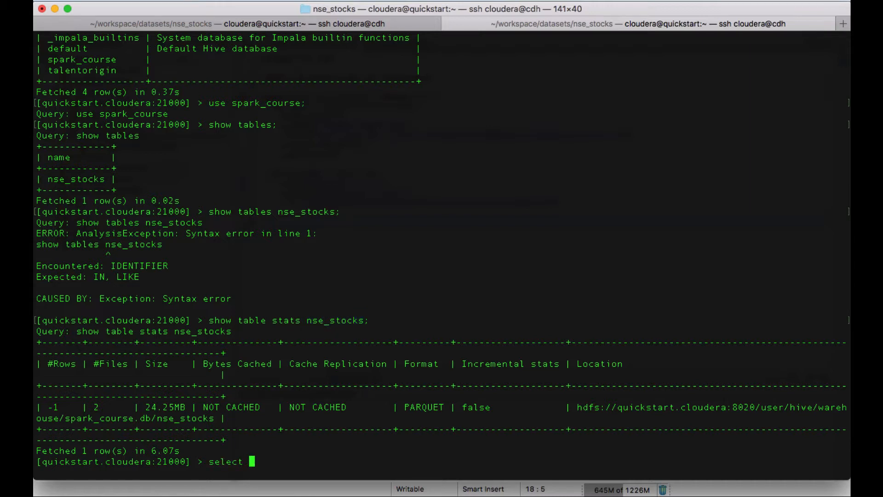
{"action": "mouse_move", "coordinate": [252, 460]}
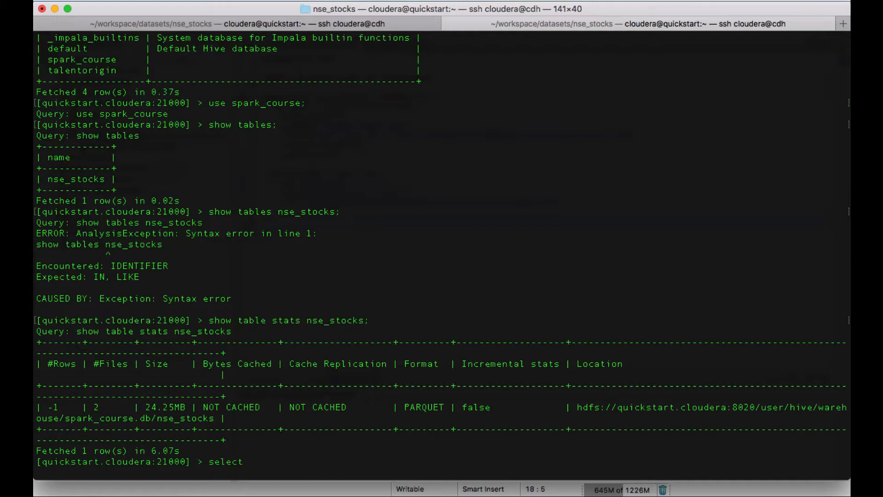
{"action": "type", "text": "* from n"}
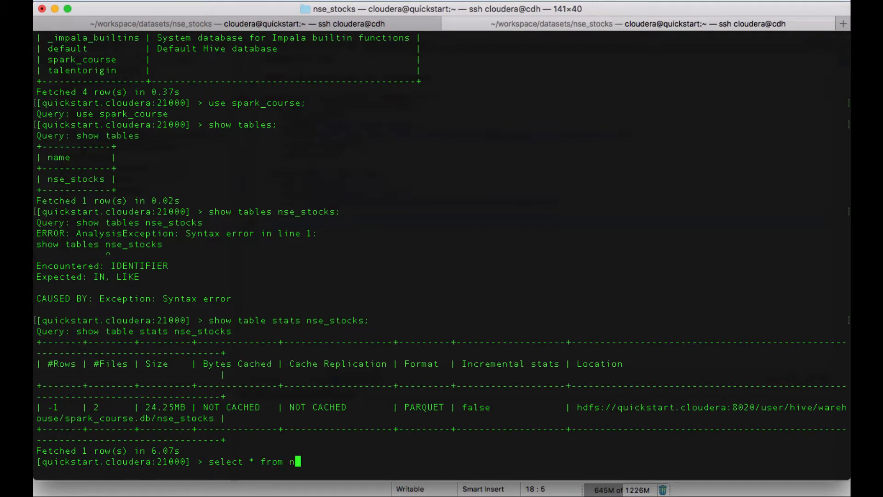
{"action": "type", "text": "se_stocks"}
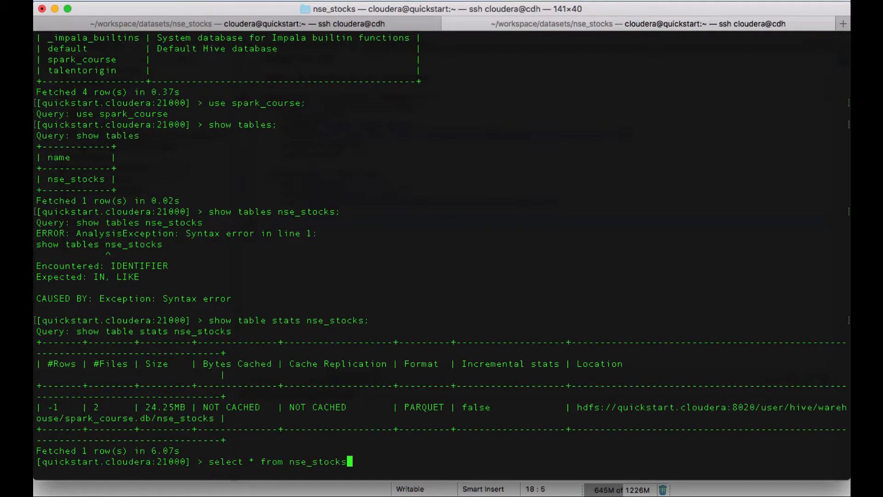
{"action": "type", "text": "limit q1"}
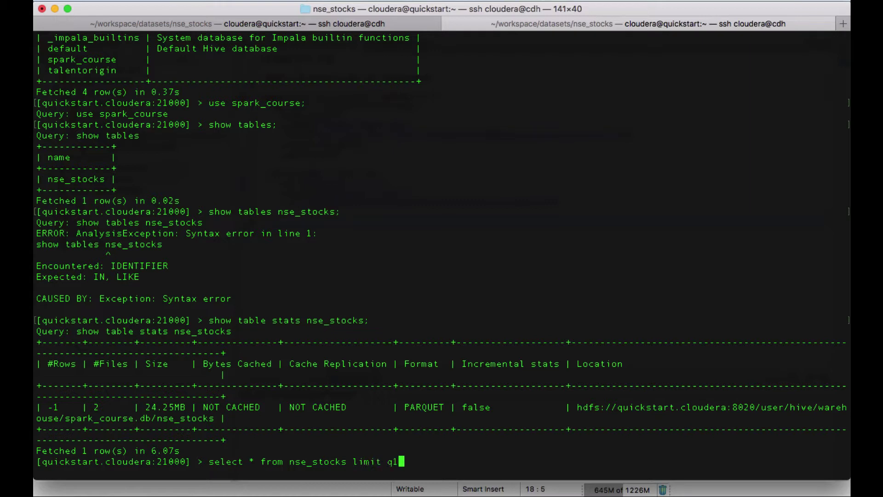
{"action": "type", "text": "0"}
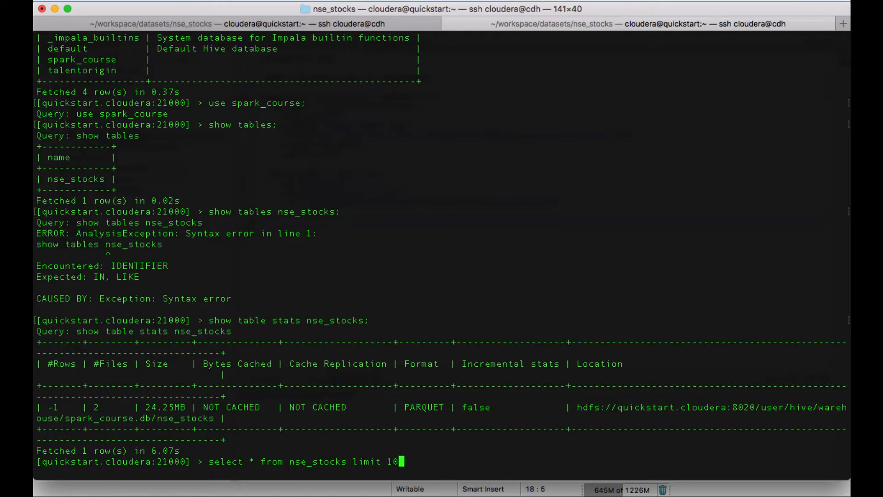
{"action": "key", "text": "Return"}
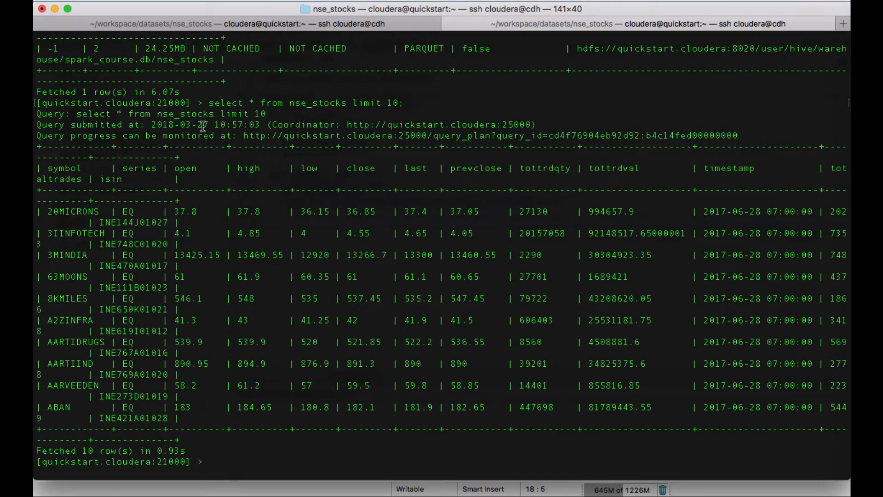
{"action": "mouse_move", "coordinate": [261, 232]}
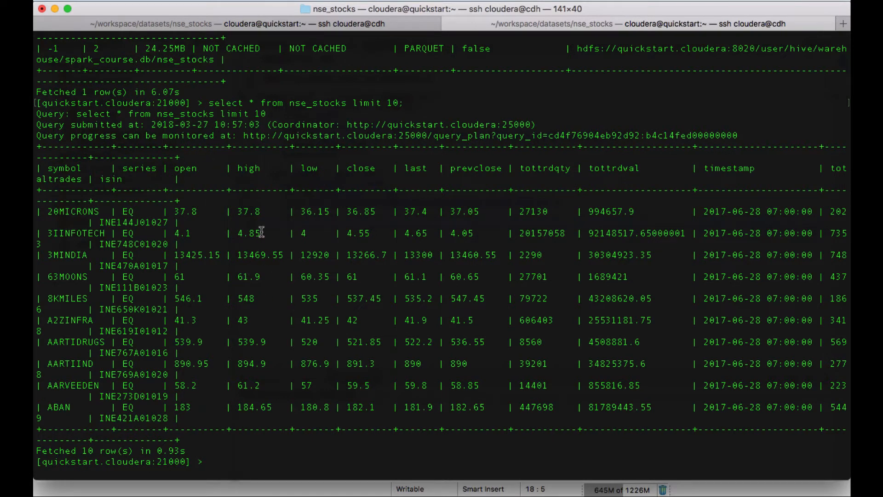
{"action": "mouse_move", "coordinate": [61, 167]}
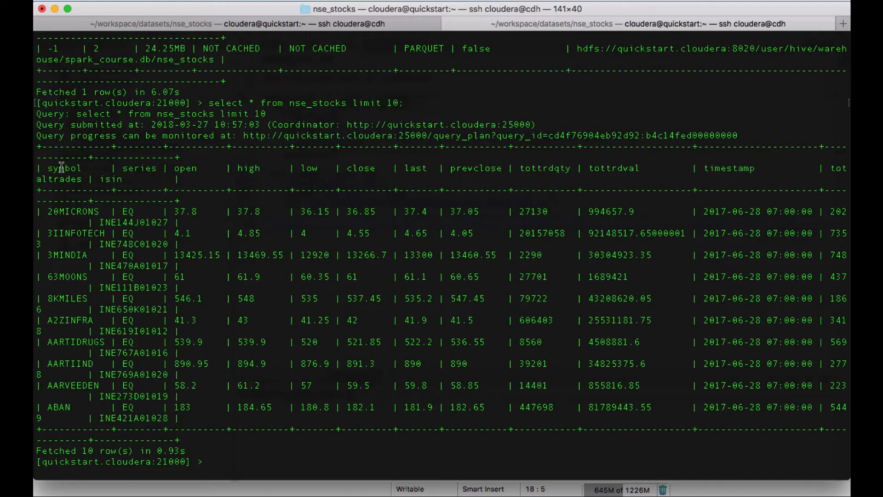
{"action": "double_click", "coordinate": [140, 168]}
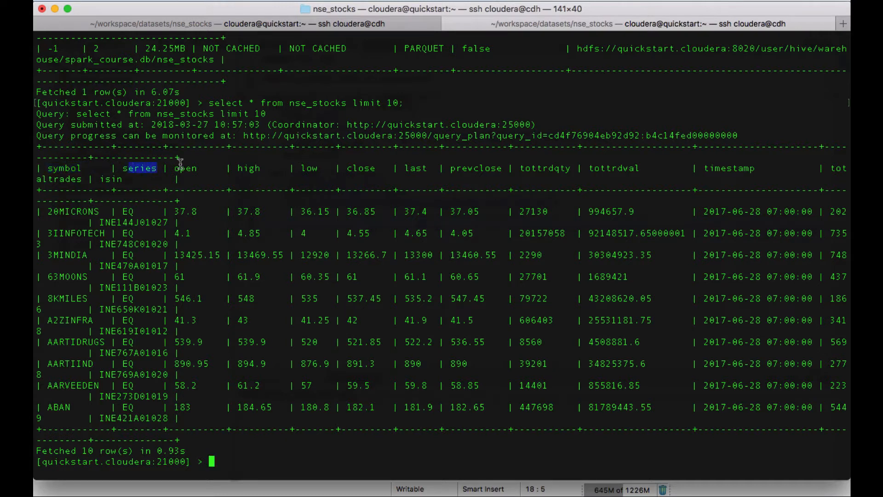
{"action": "mouse_move", "coordinate": [741, 355]}
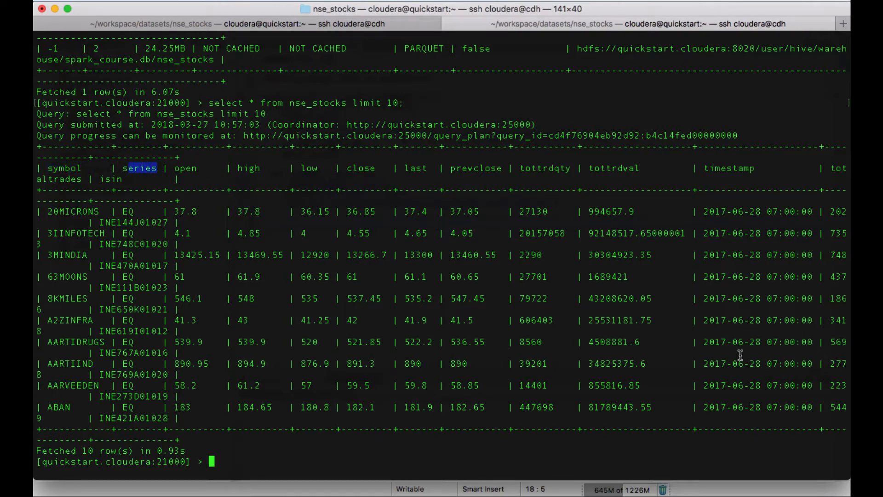
{"action": "mouse_move", "coordinate": [687, 219]}
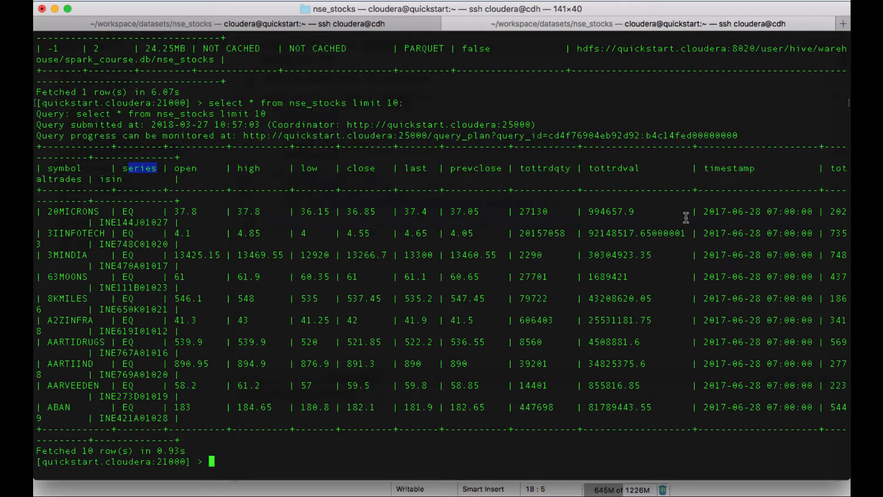
{"action": "mouse_move", "coordinate": [172, 152]}
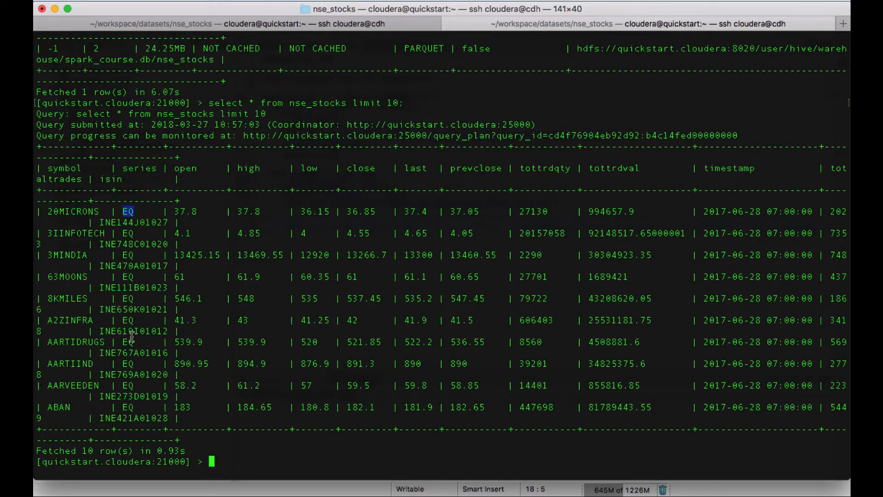
Run 'select distinct series from nse_stocks;' and scroll through the EQ, BE, NULL values
{"action": "type", "text": "select"}
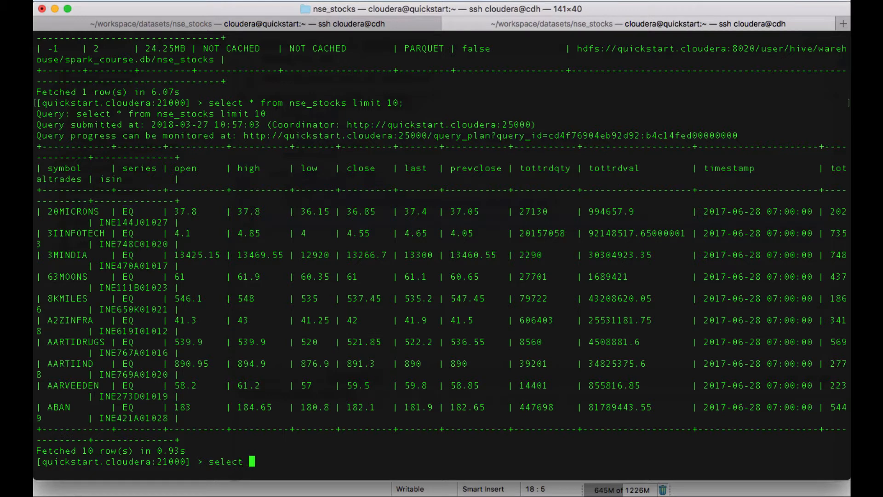
{"action": "type", "text": "dis"}
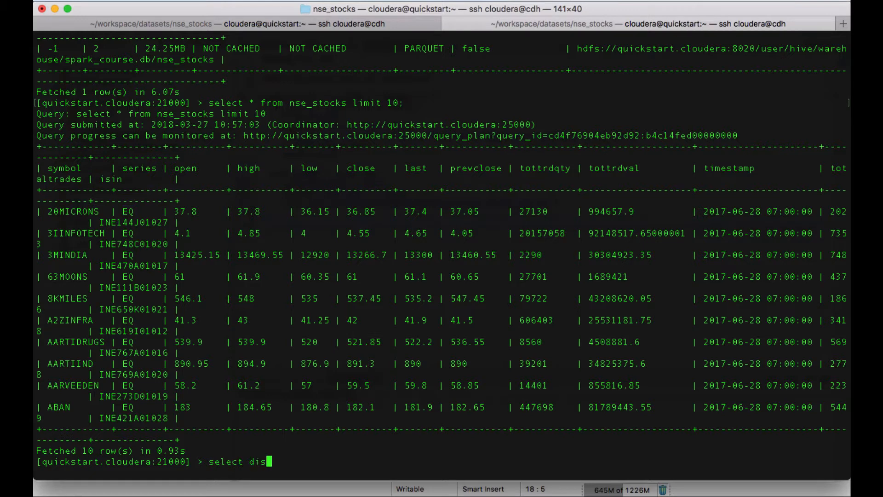
{"action": "type", "text": "tinct"}
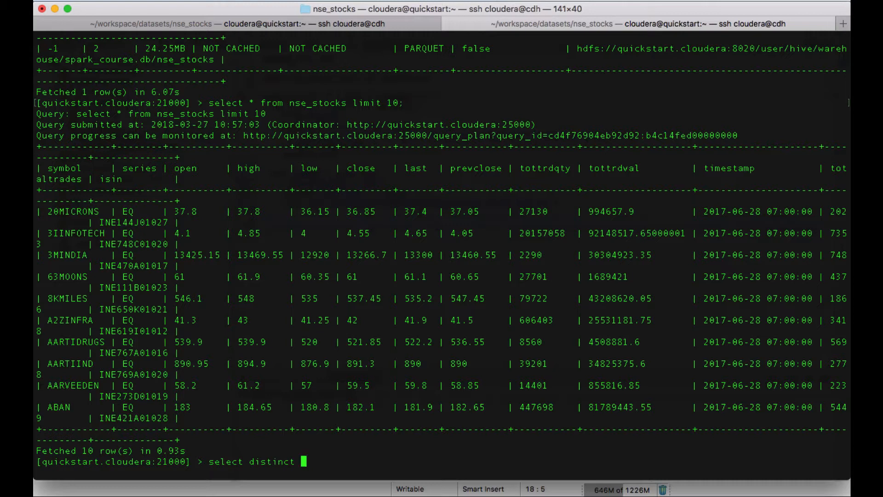
{"action": "type", "text": "series"}
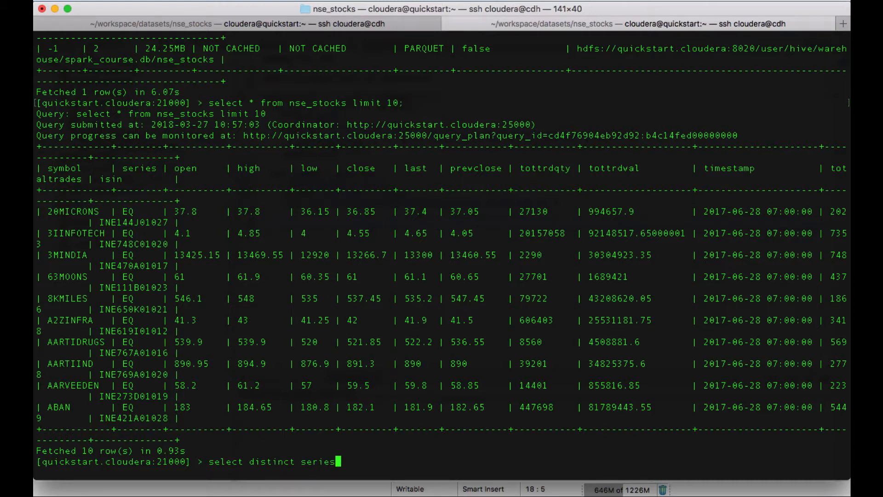
{"action": "type", "text": "from"}
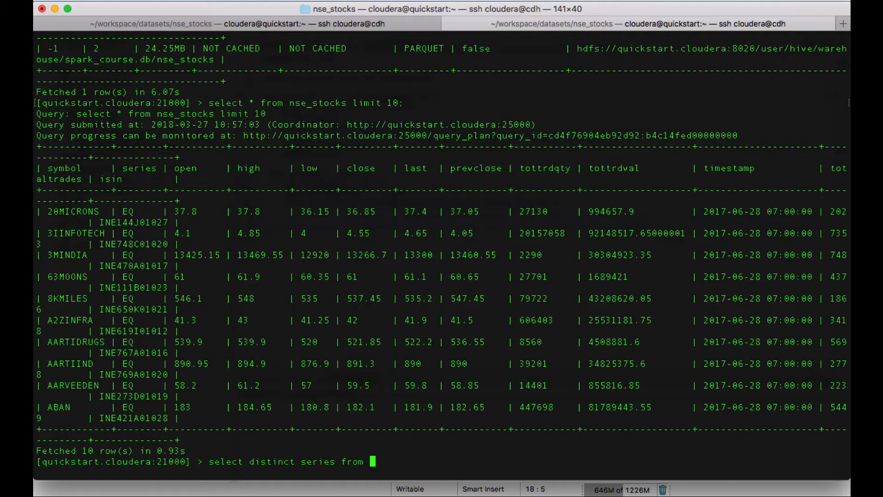
{"action": "type", "text": "nse"}
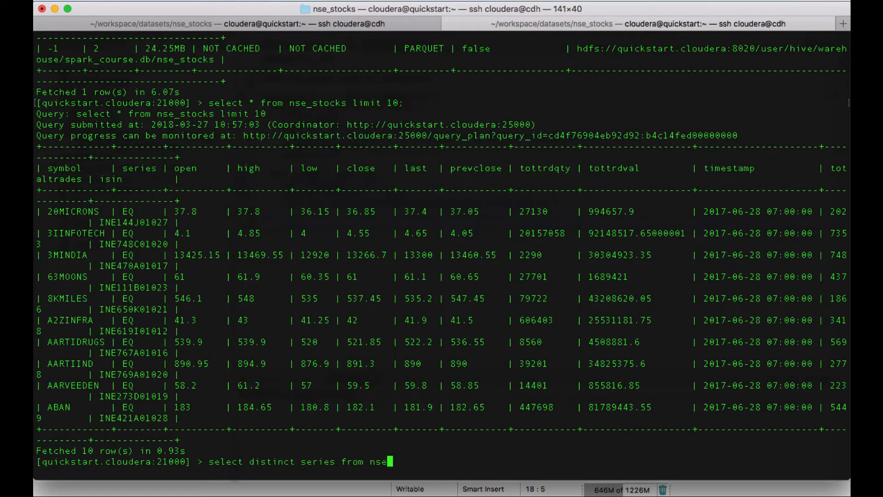
{"action": "type", "text": "_stocks;"}
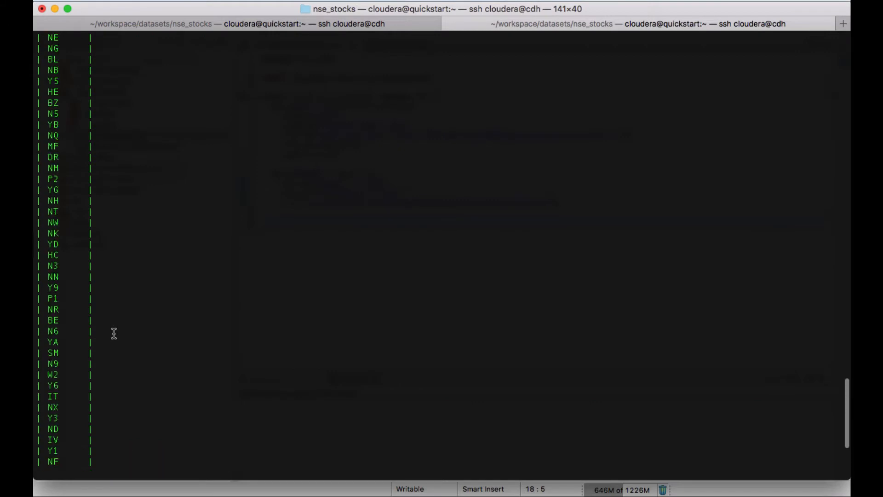
{"action": "scroll", "scroll_direction": "down", "scroll_amount": 3}
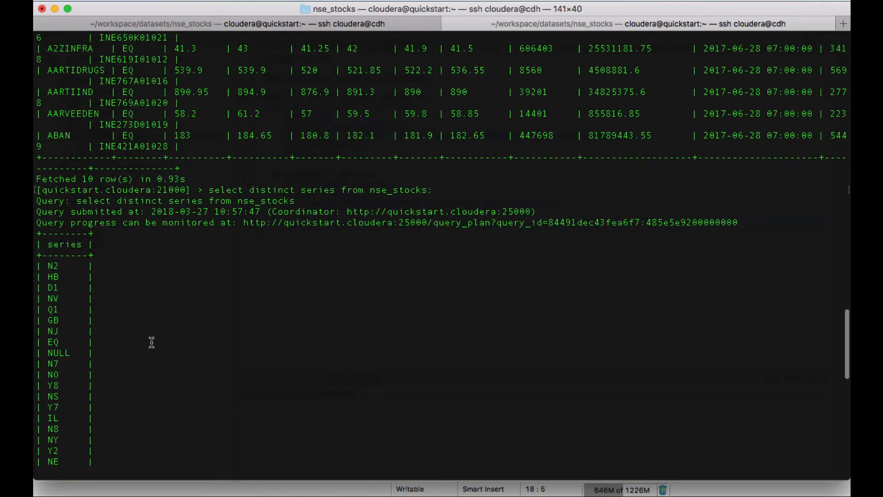
{"action": "scroll", "scroll_direction": "down", "scroll_amount": 3}
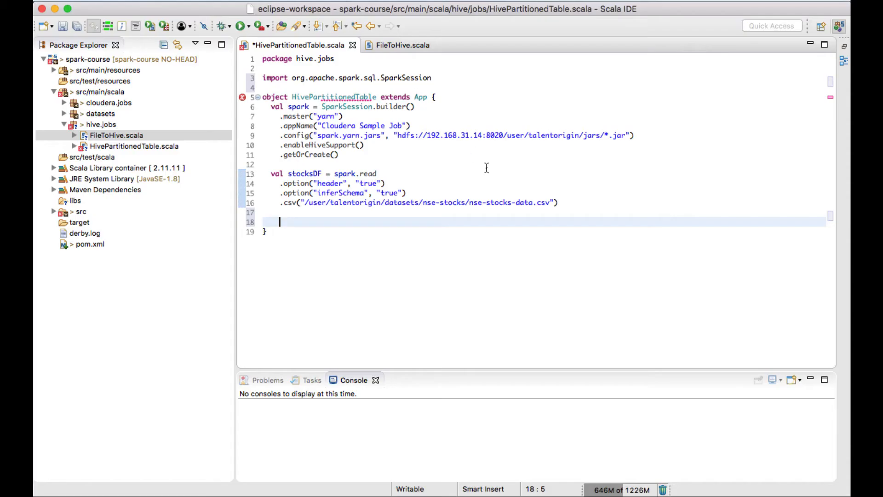
{"action": "mouse_move", "coordinate": [333, 205]}
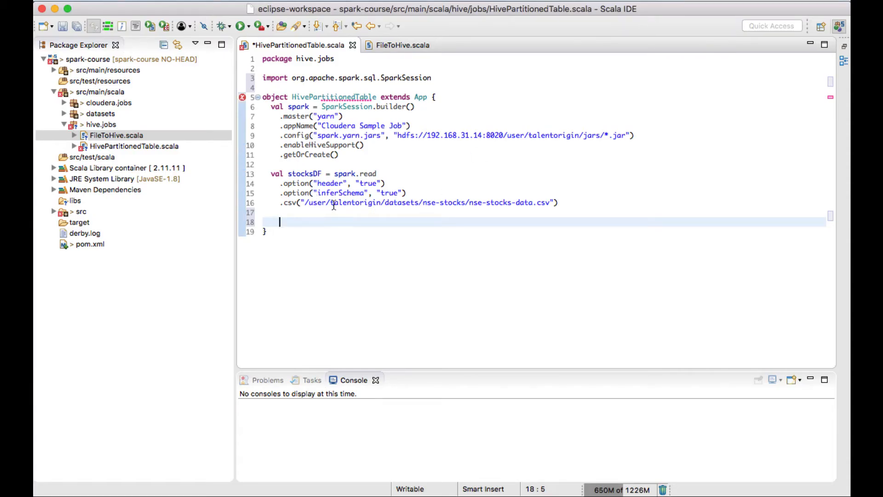
Save HivePartitionedTable.scala with Cmd+S, letting save actions format it, and exit the Impala shell
{"action": "left_click", "coordinate": [403, 203]}
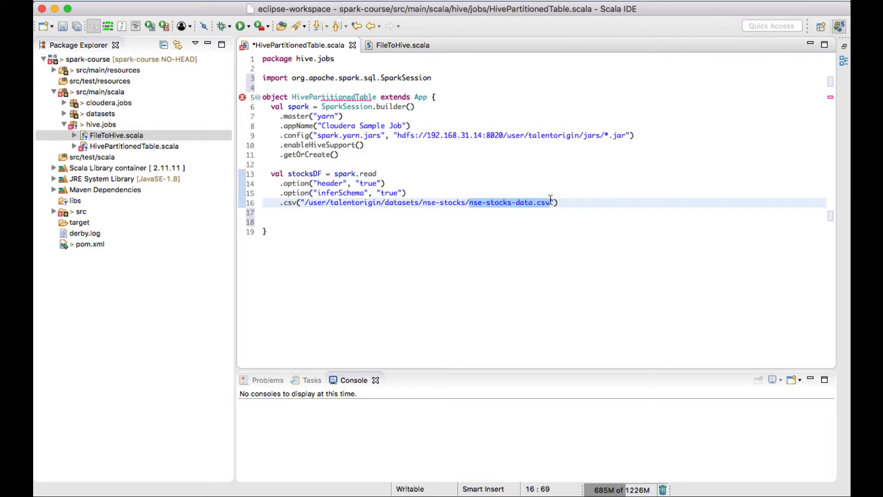
{"action": "mouse_move", "coordinate": [653, 167]}
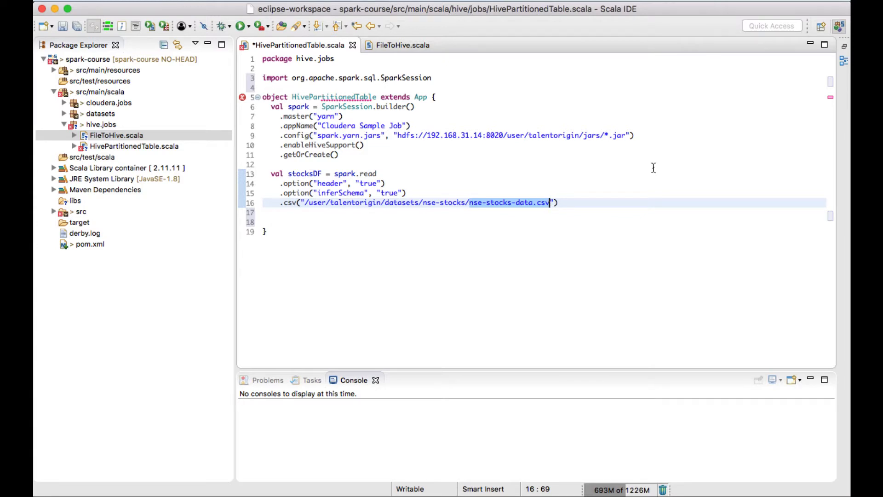
{"action": "mouse_move", "coordinate": [781, 25]}
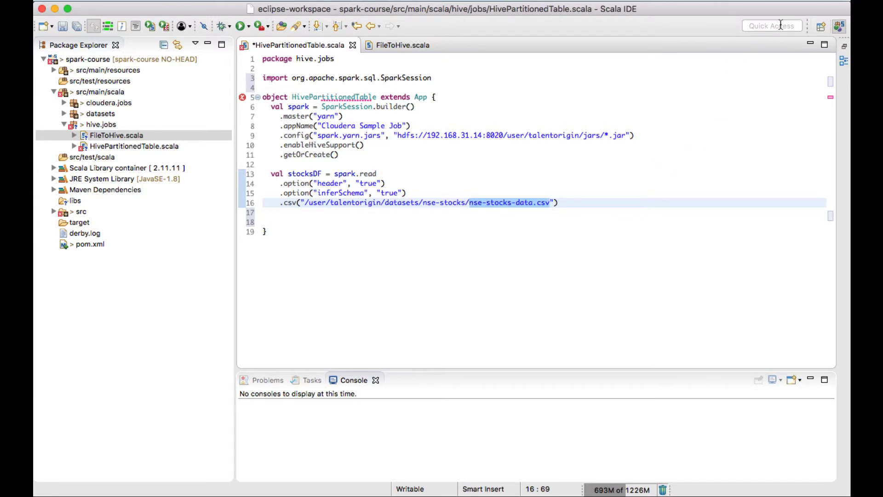
{"action": "mouse_move", "coordinate": [793, 19]}
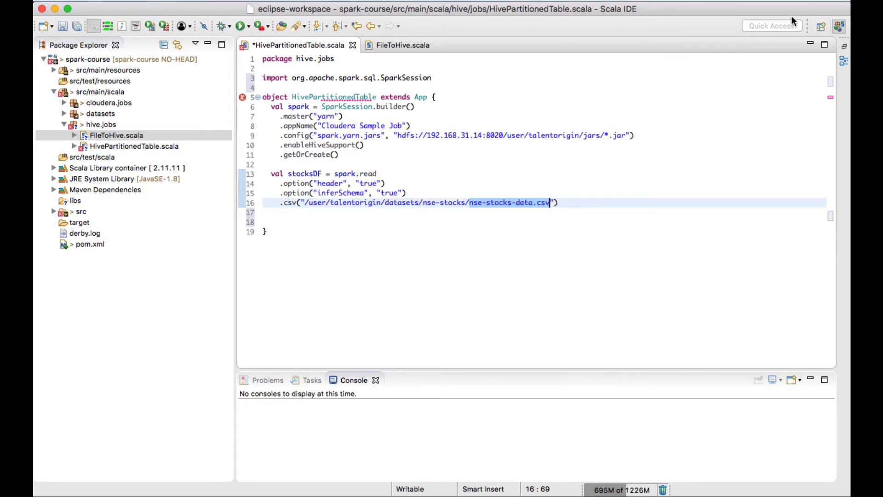
{"action": "key", "text": "Return"}
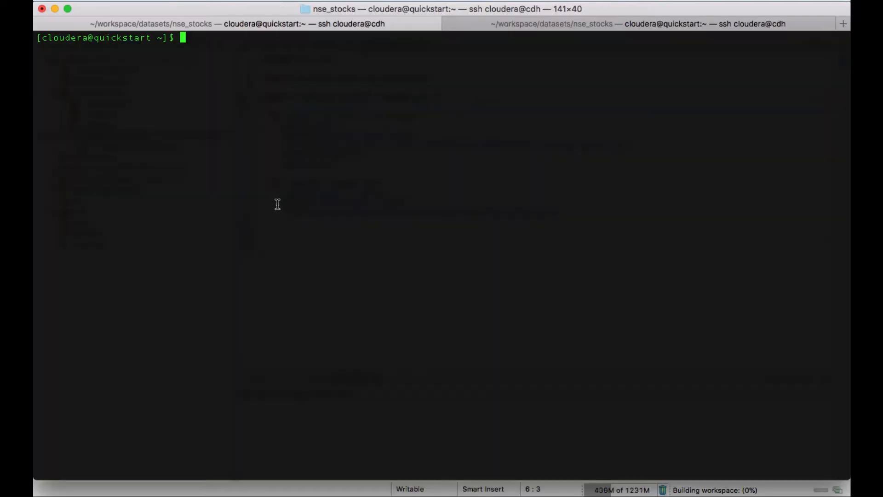
{"action": "key", "text": "Return"}
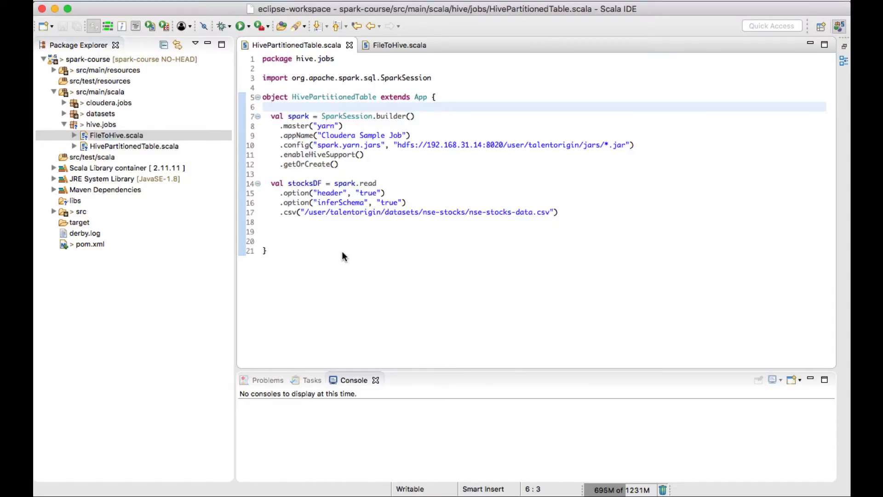
Start a stocksDF.write statement below the CSV read
{"action": "left_click", "coordinate": [300, 234]}
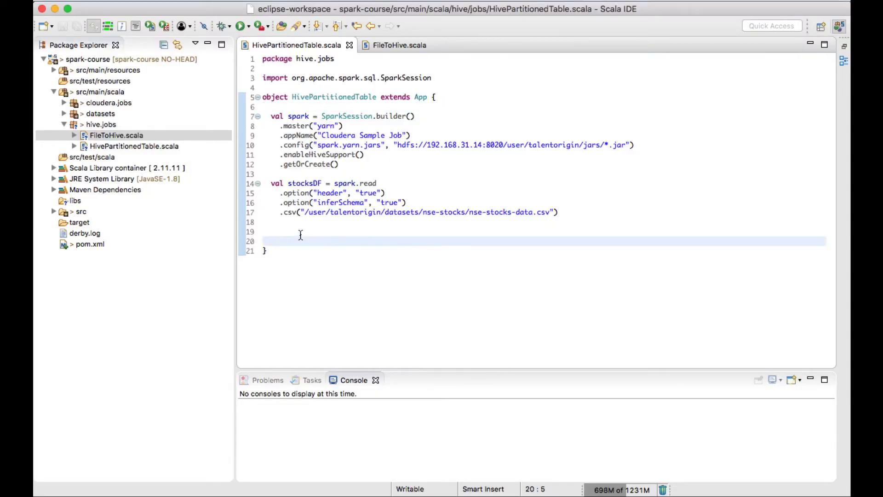
{"action": "type", "text": "sto"}
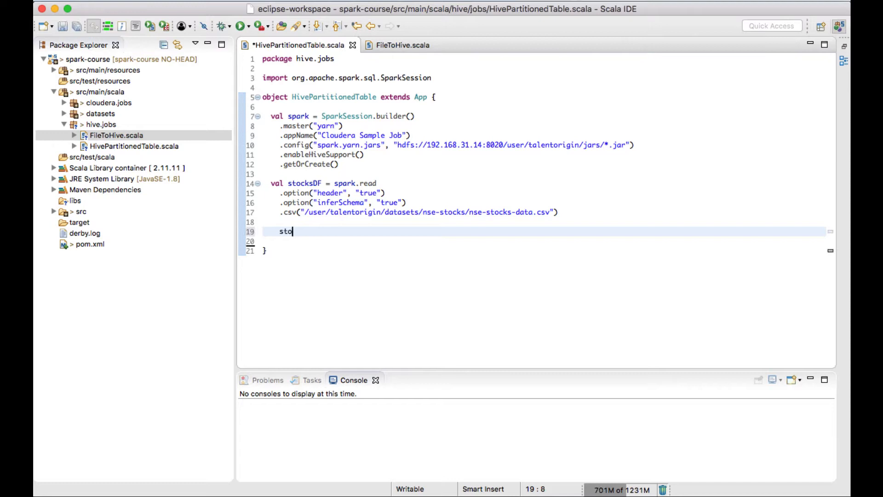
{"action": "type", "text": "cksD"}
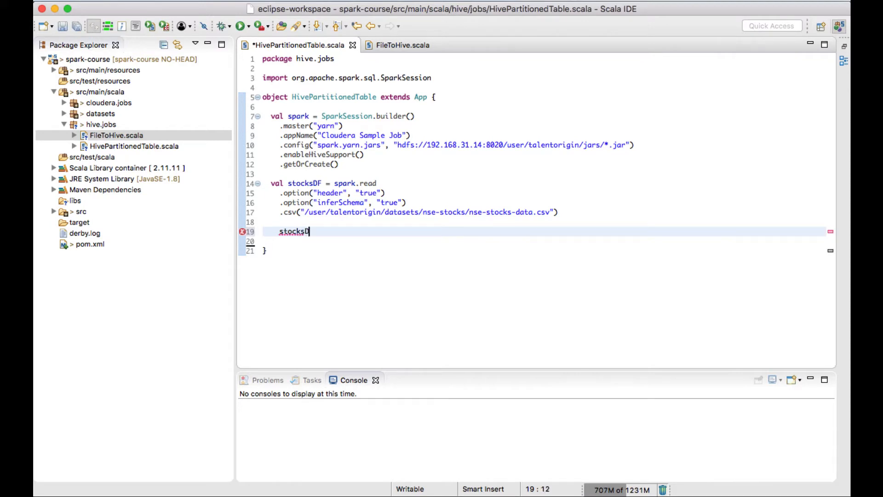
{"action": "type", "text": "F."}
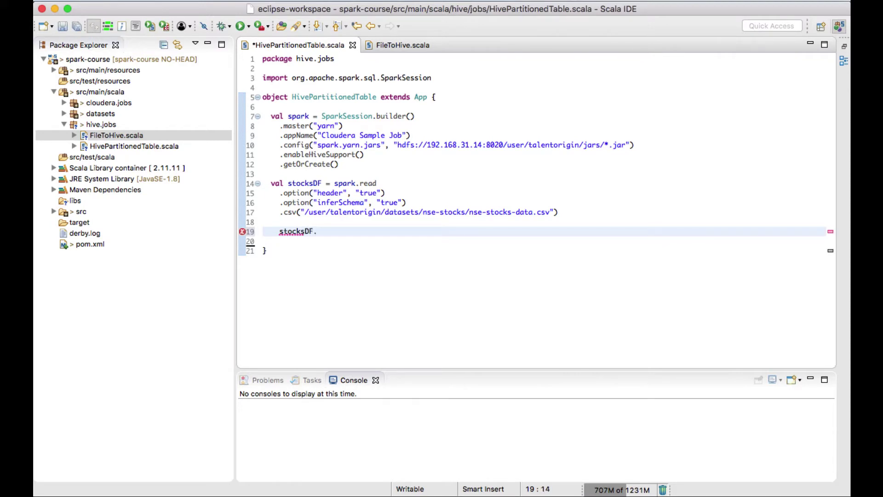
{"action": "type", "text": "write.partitionBy(\""}
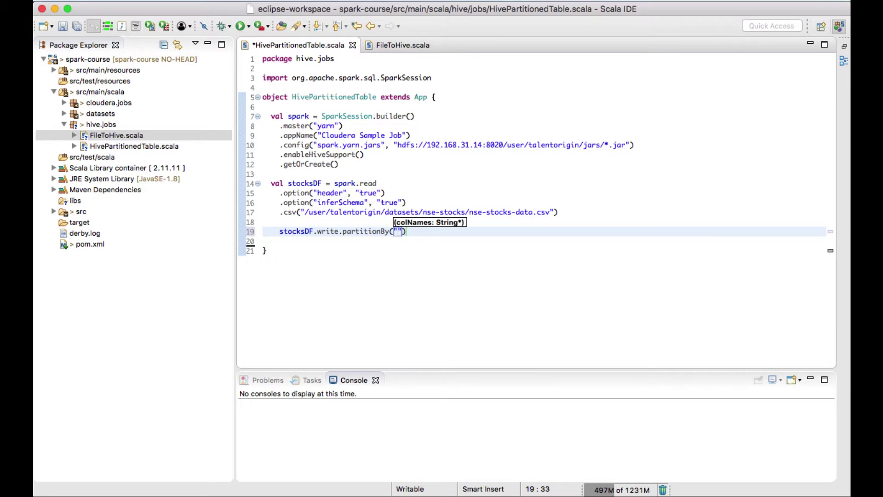
Add partitionBy with placeholder columns part1, part2, part3, then backspace the placeholders away
{"action": "type", "text": "part1\","}
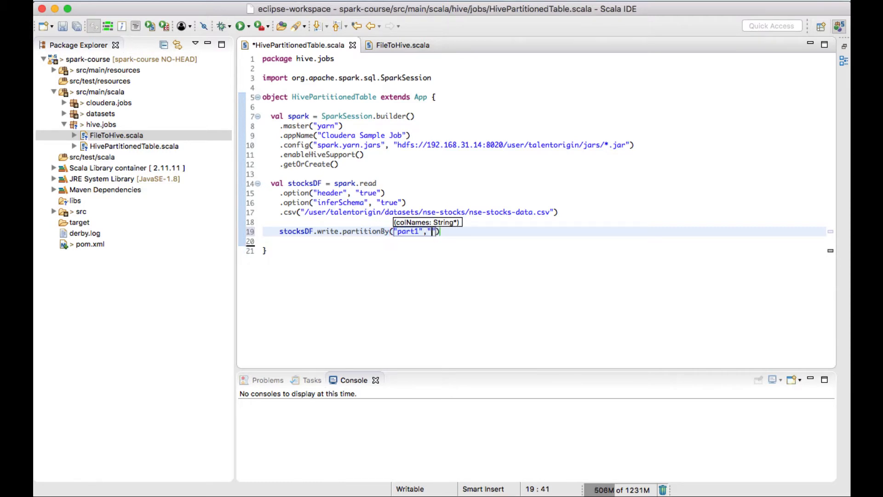
{"action": "type", "text": "part2"}
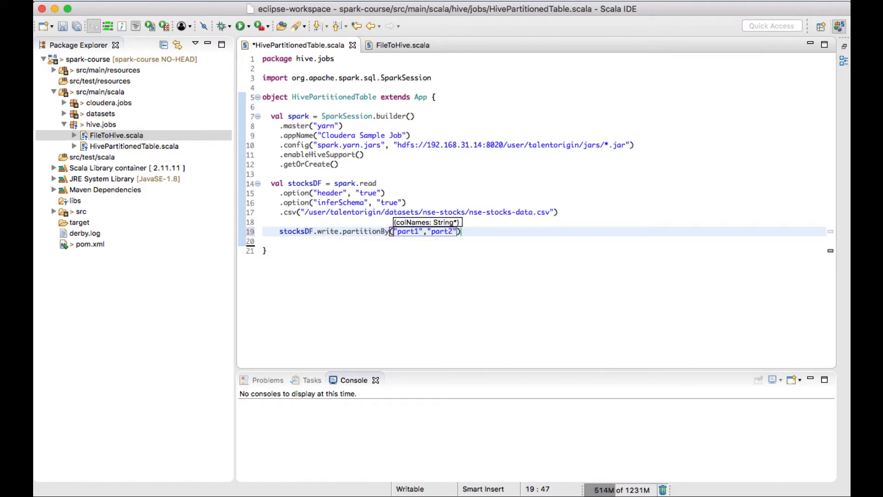
{"action": "type", "text": ",\"part3"}
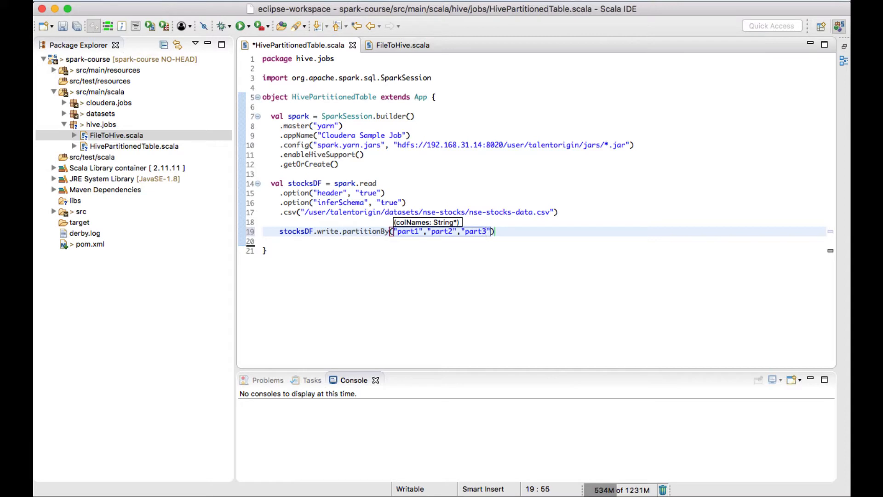
{"action": "key", "text": "Backspace"}
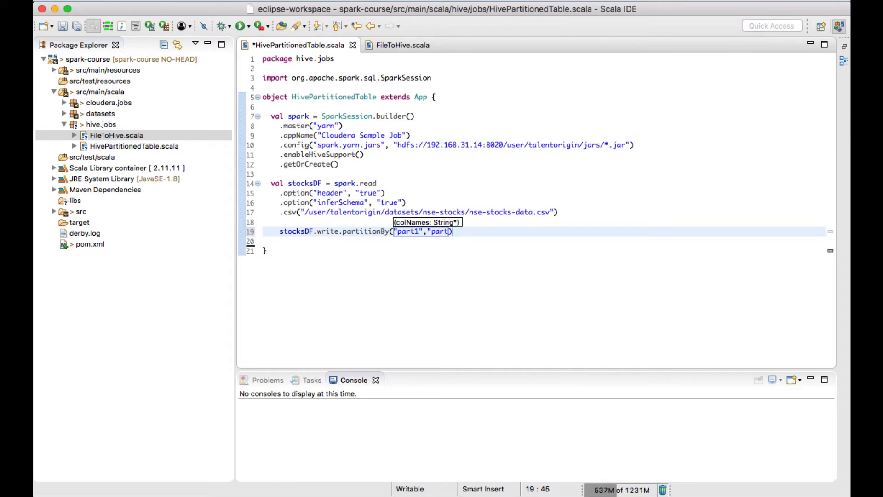
{"action": "key", "text": "Backspace"}
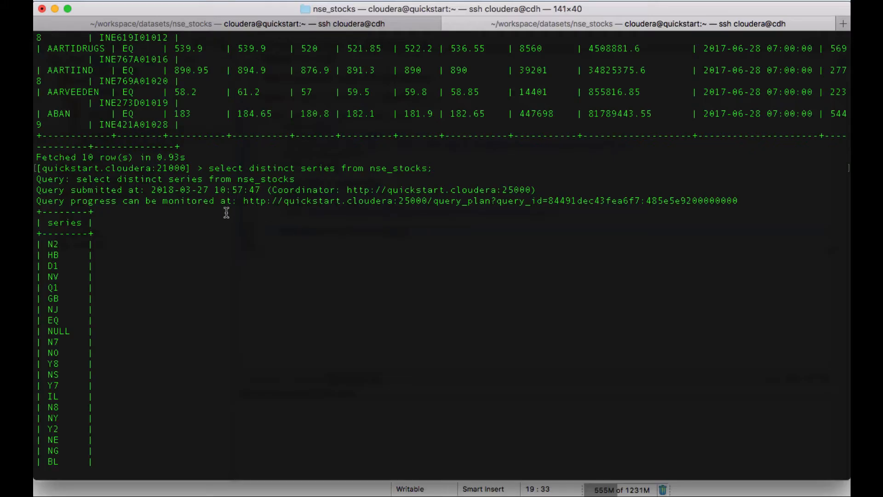
{"action": "mouse_move", "coordinate": [323, 166]}
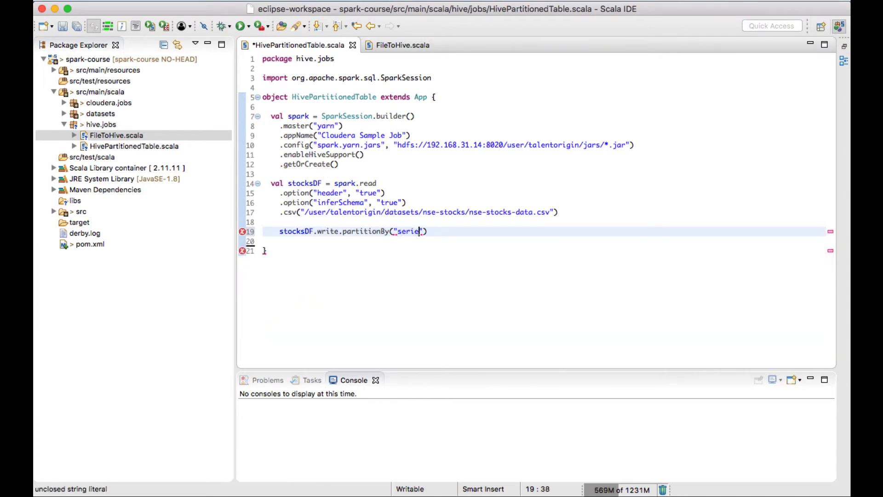
Complete partitionBy("series") and add .mode(SaveMode.Overwrite), accepting the SaveMode import
{"action": "type", "text": "s\")"}
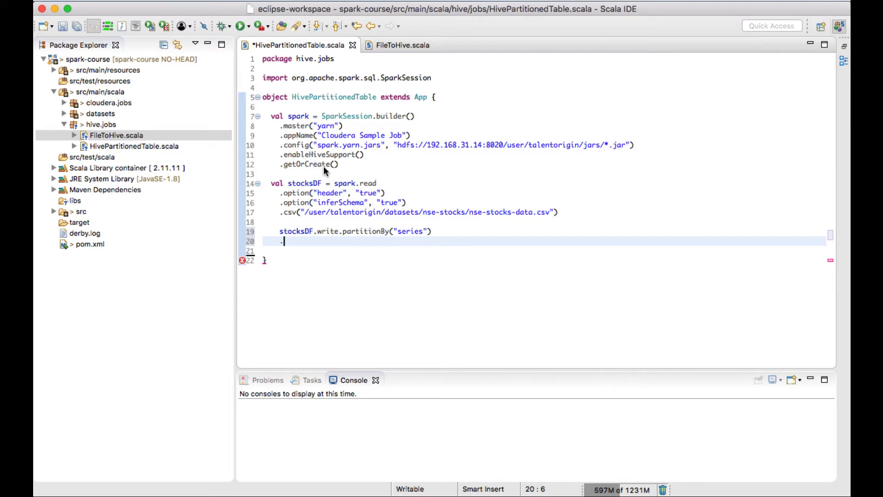
{"action": "type", "text": ".mode(S)"}
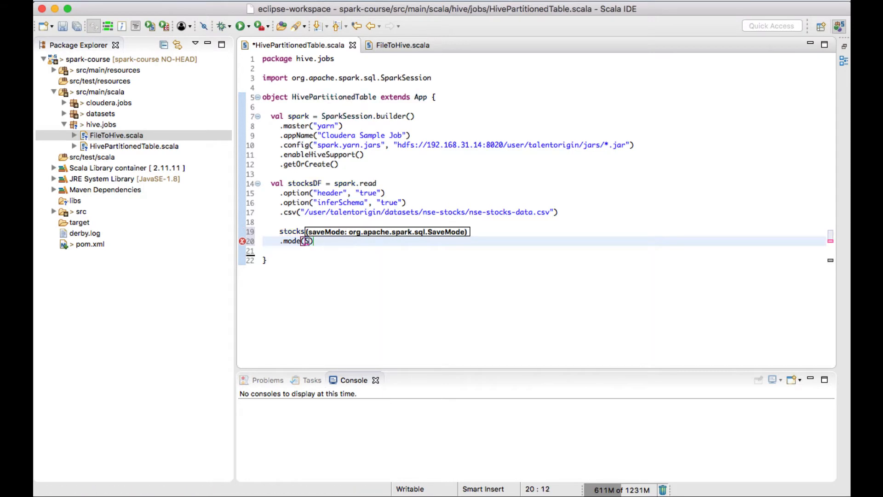
{"action": "type", "text": "SaveMode."}
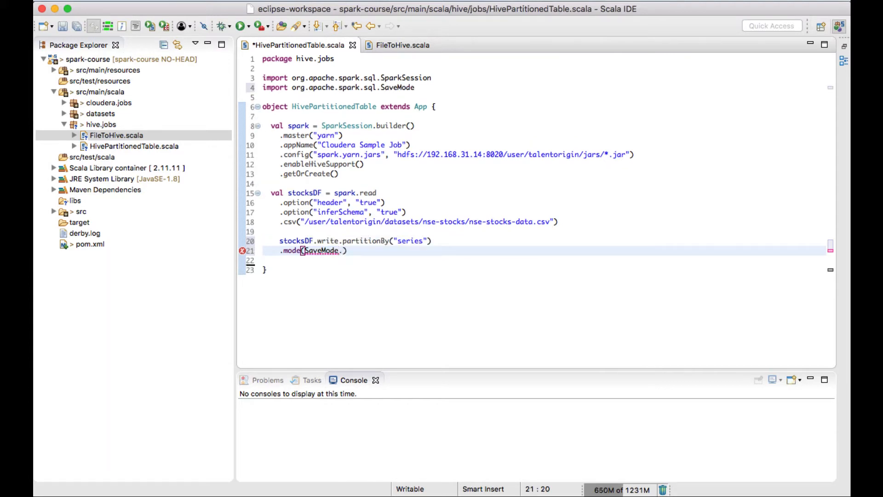
{"action": "type", "text": "Overwrite"}
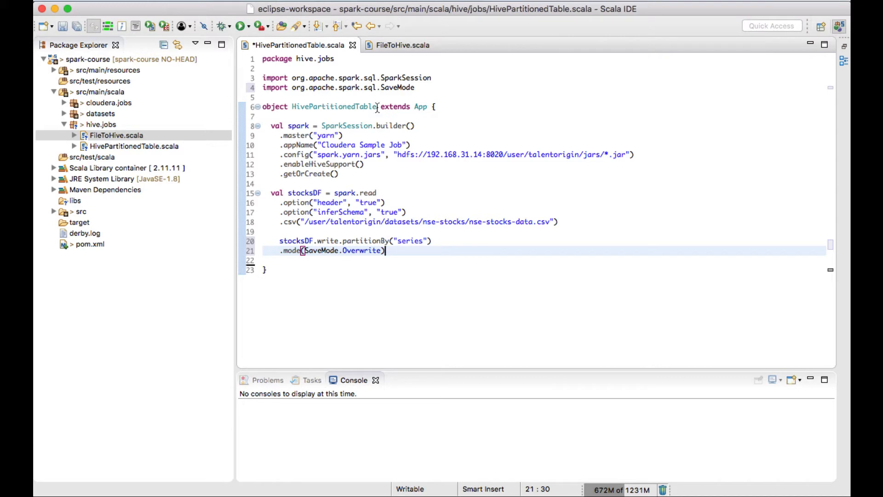
{"action": "mouse_move", "coordinate": [543, 127]}
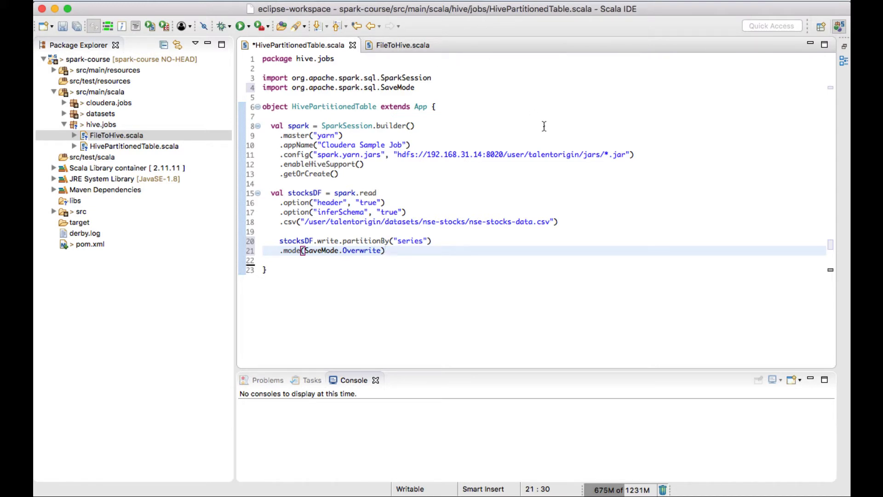
Begin a .save line after the mode, then run 'show databases;' in the Impala shell listing four databases
{"action": "key", "text": "Return"}
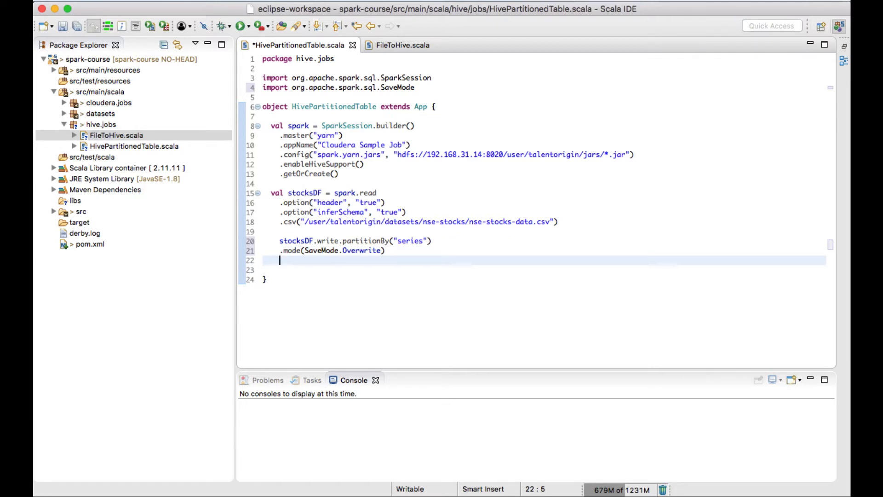
{"action": "type", "text": ".save"}
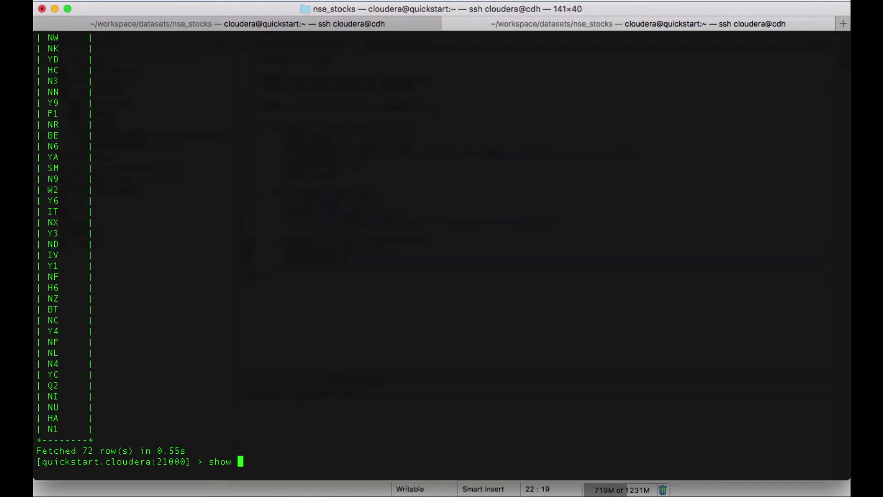
{"action": "type", "text": "da"}
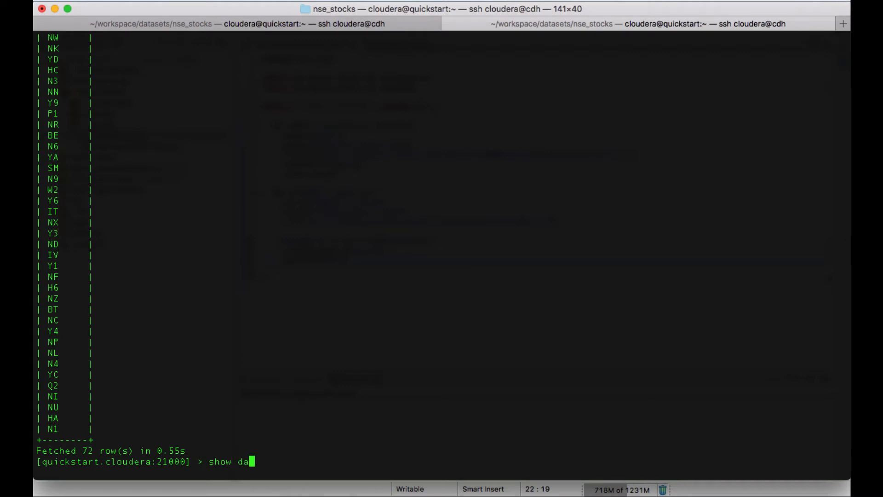
{"action": "type", "text": "tabses;"}
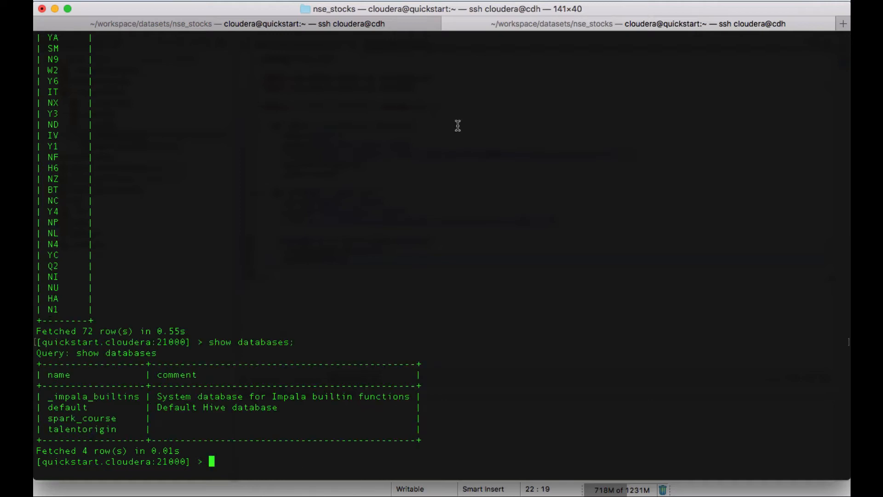
{"action": "mouse_move", "coordinate": [107, 436]}
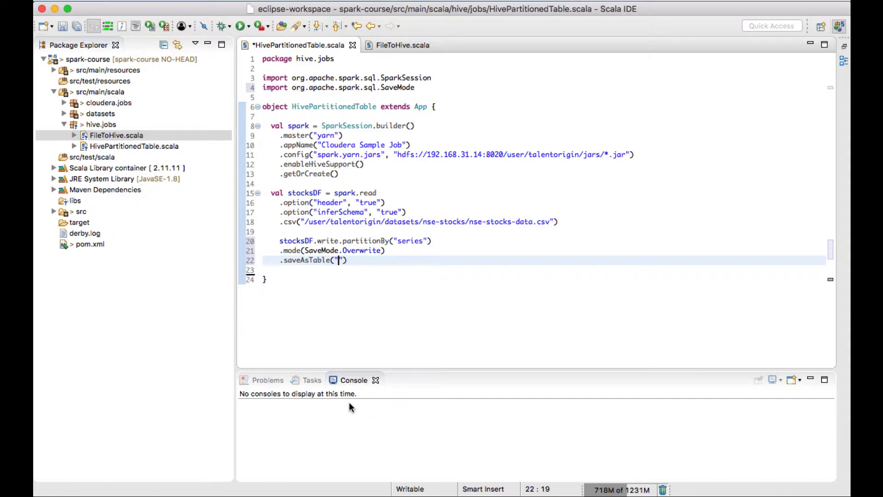
Name the saved table spark_course.partitioned_stocks inside saveAsTable and save the file
{"action": "type", "text": "spark_course."}
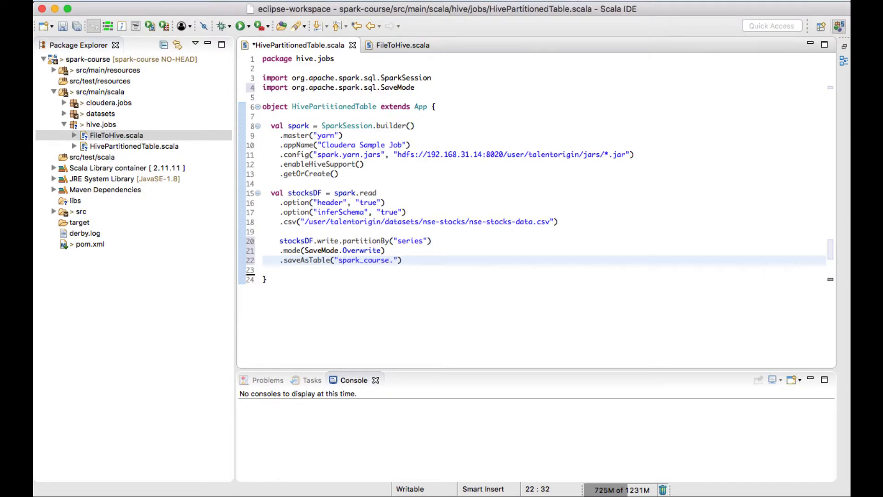
{"action": "type", "text": "partiti"}
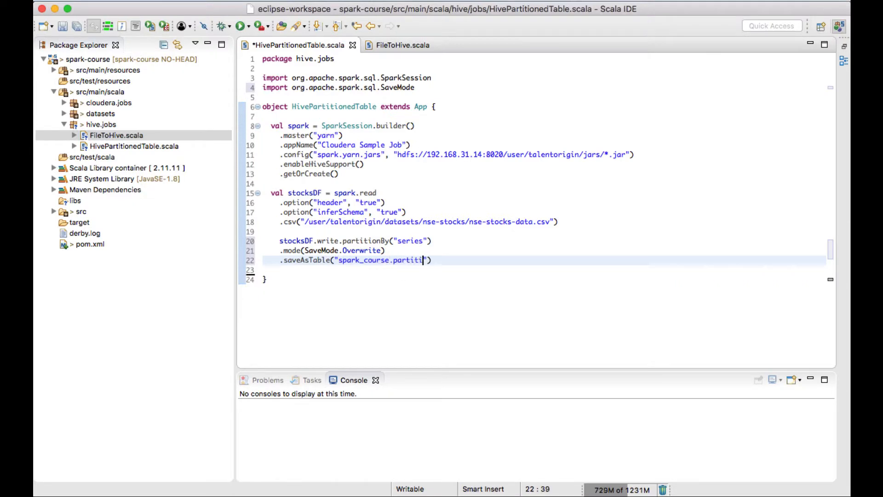
{"action": "type", "text": "oned_"}
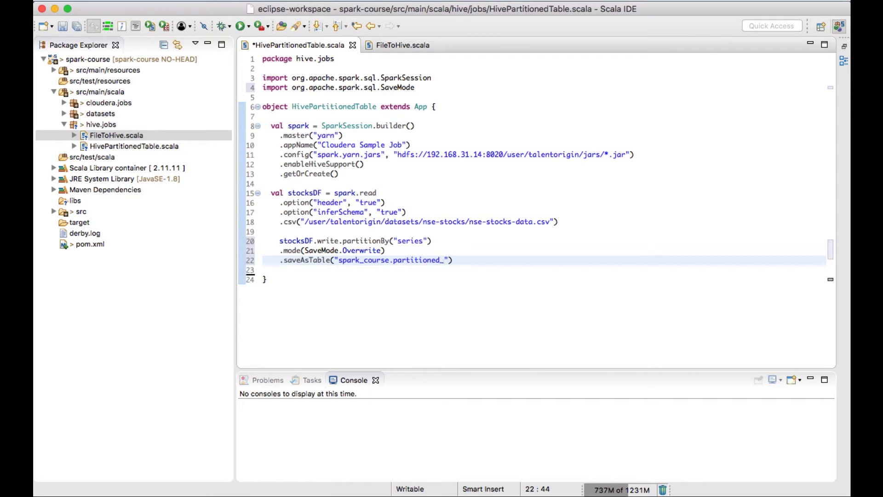
{"action": "type", "text": "stocks"}
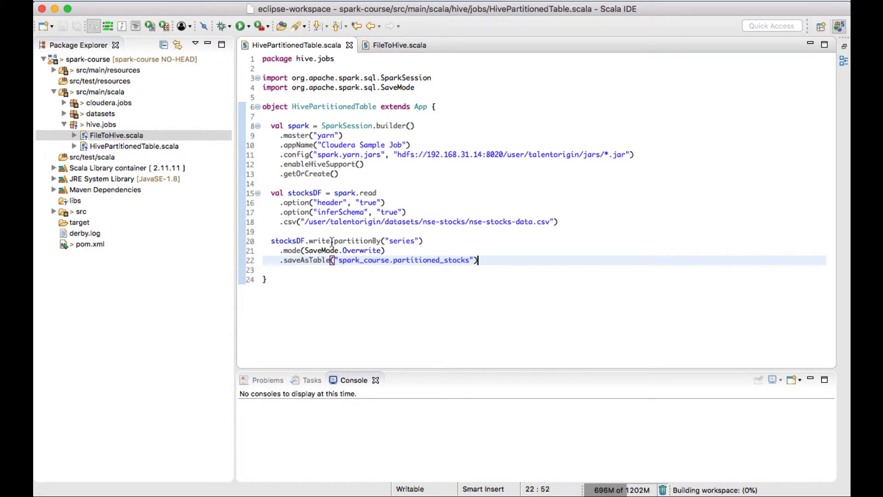
Review the CSV read: inferSchema option, input file path and the csv reader call
{"action": "left_click", "coordinate": [428, 240]}
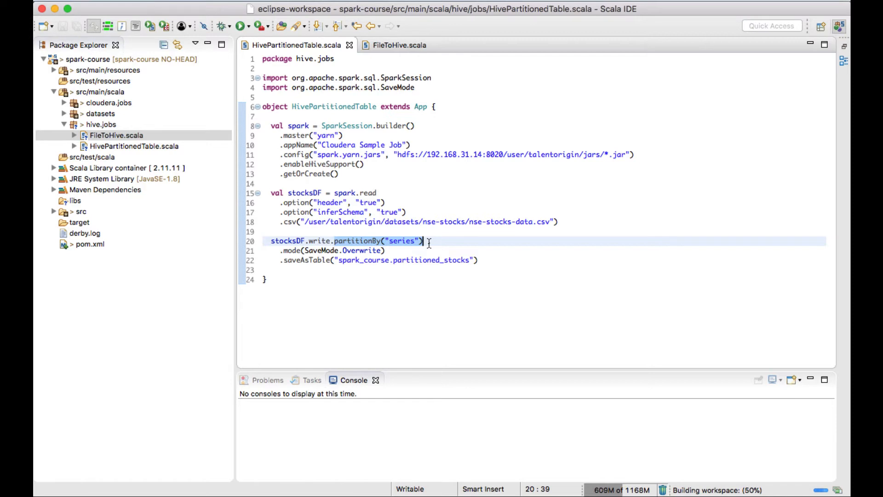
{"action": "mouse_move", "coordinate": [373, 223]}
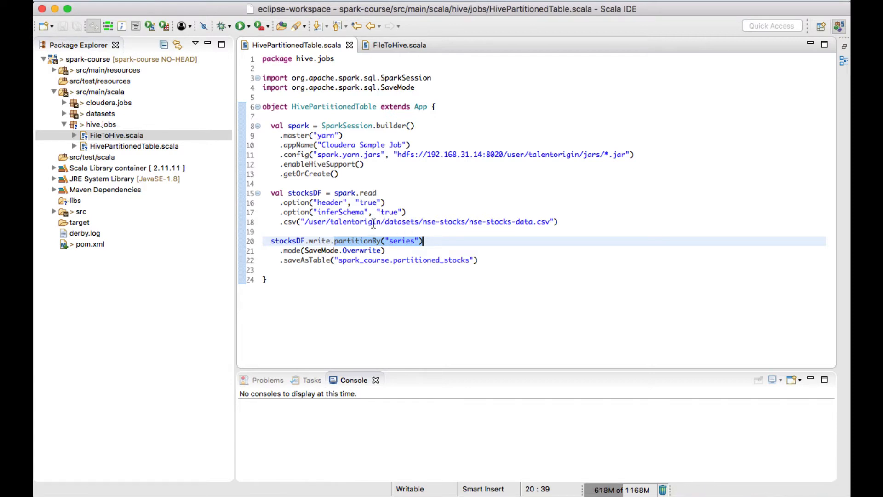
{"action": "left_click", "coordinate": [317, 164]}
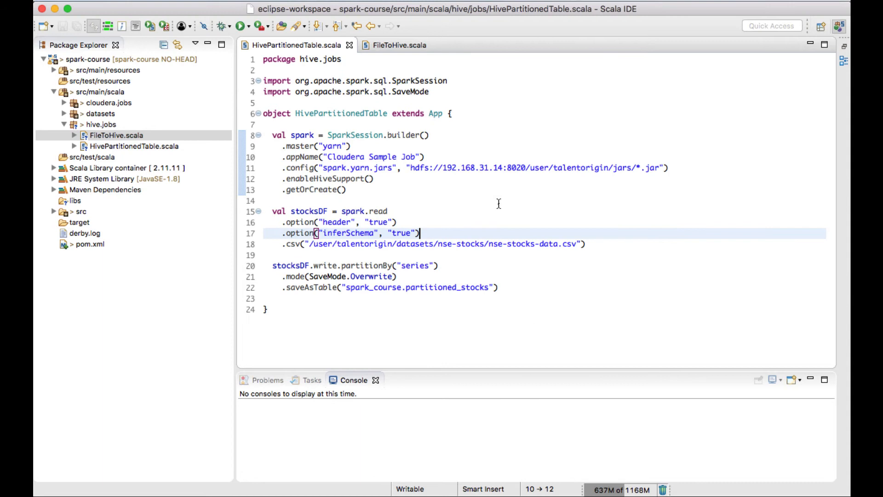
{"action": "left_click", "coordinate": [366, 179]}
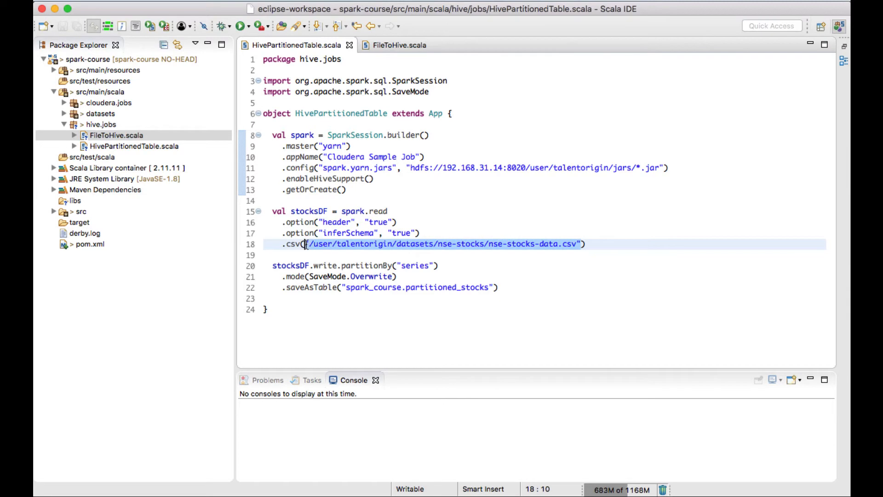
{"action": "left_click", "coordinate": [320, 255]}
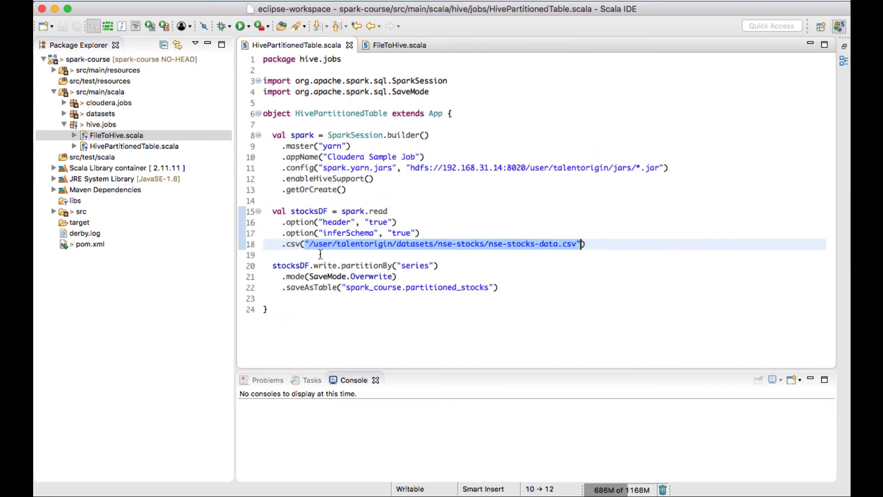
{"action": "left_click", "coordinate": [580, 244]}
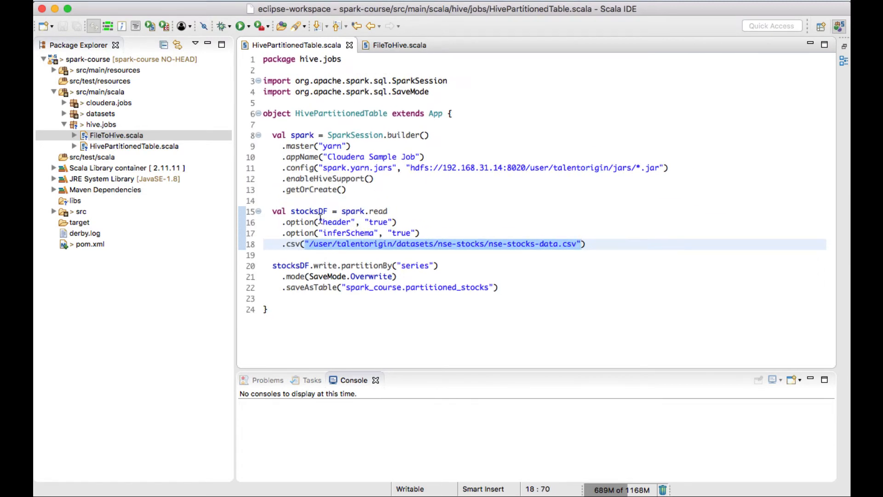
{"action": "left_click", "coordinate": [304, 244]}
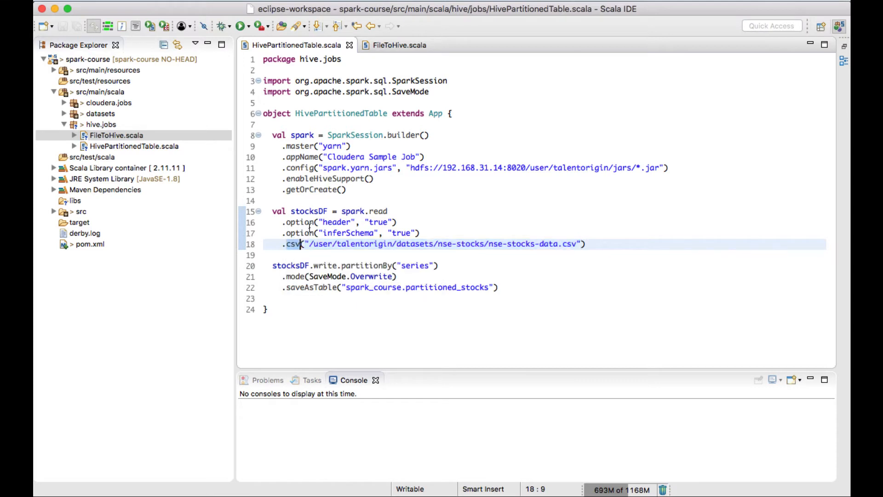
{"action": "mouse_move", "coordinate": [569, 226]}
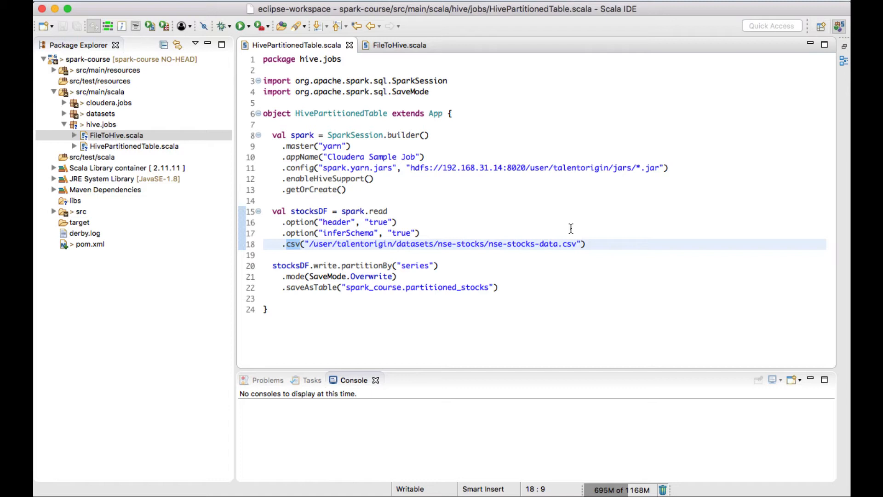
{"action": "mouse_move", "coordinate": [472, 262]}
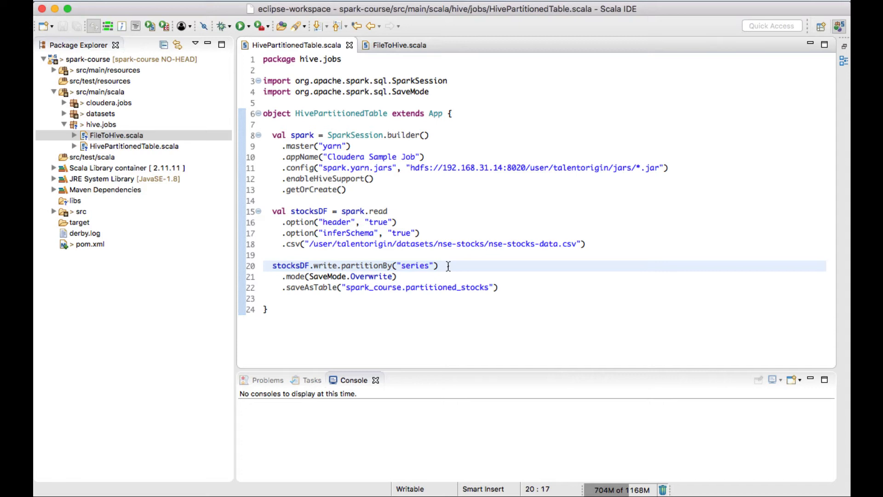
Review the write: series partition column, overwrite save mode and spark_course database name
{"action": "left_click", "coordinate": [411, 264]}
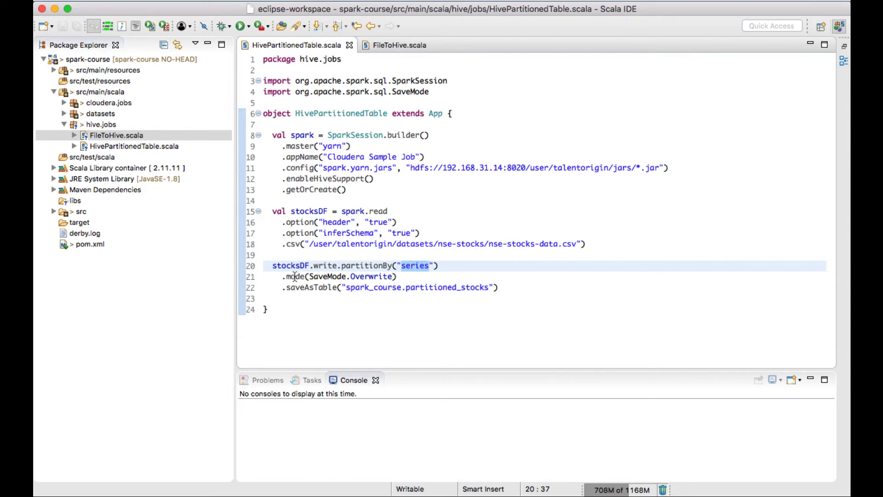
{"action": "left_click", "coordinate": [381, 276]}
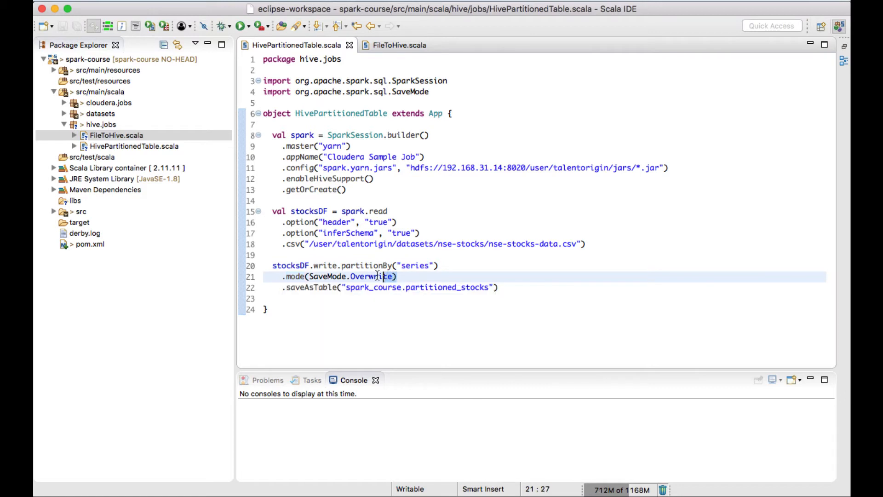
{"action": "mouse_move", "coordinate": [287, 277]}
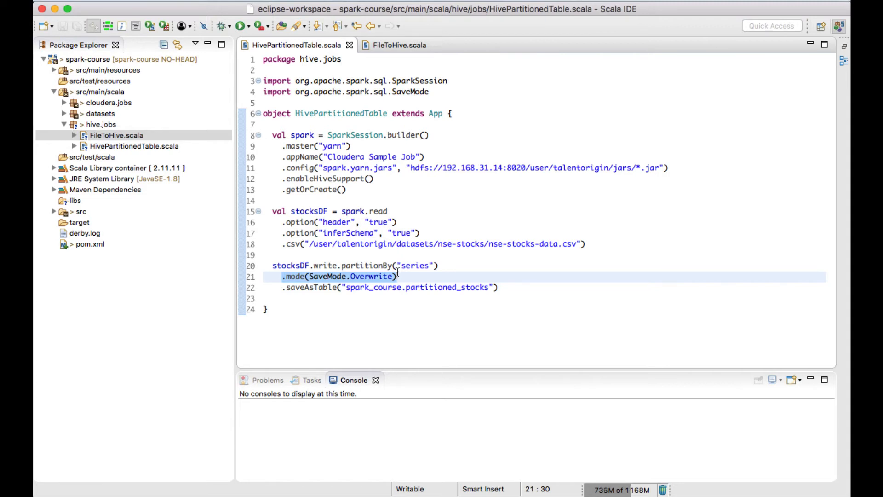
{"action": "left_click", "coordinate": [309, 287]}
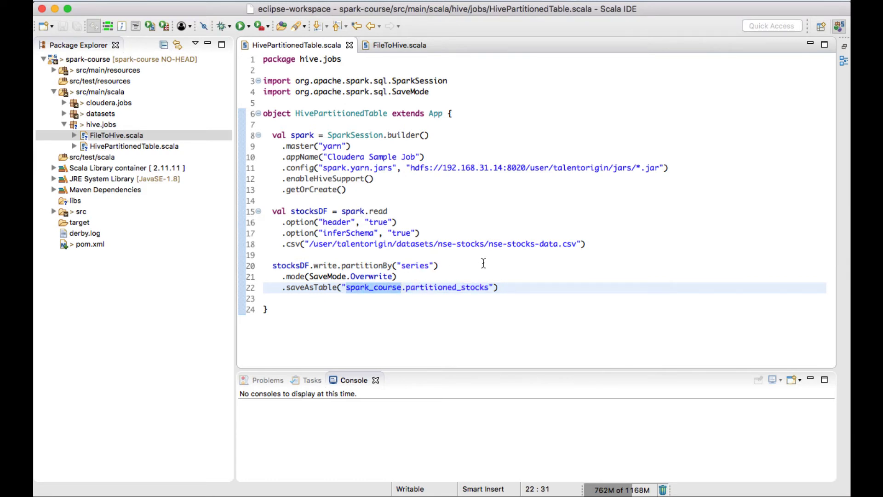
{"action": "mouse_move", "coordinate": [392, 99]}
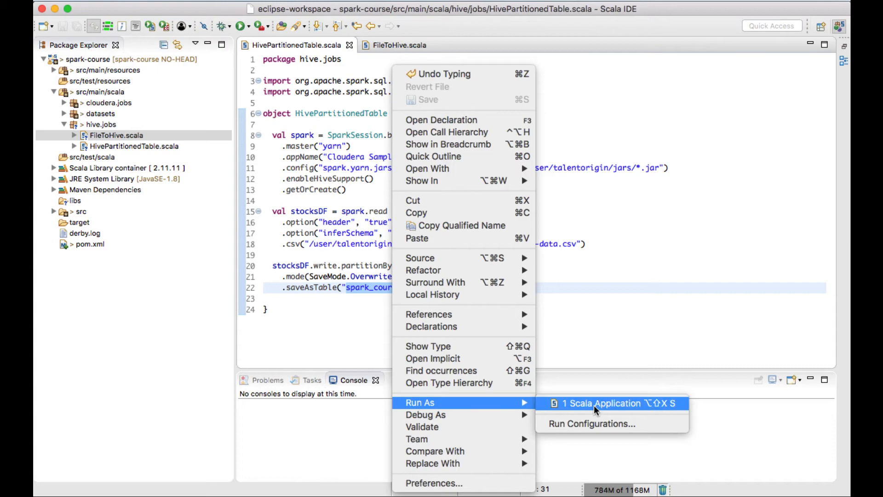
Run HivePartitionedTable as a Scala application, then switch to the Terminal
{"action": "left_click", "coordinate": [601, 403]}
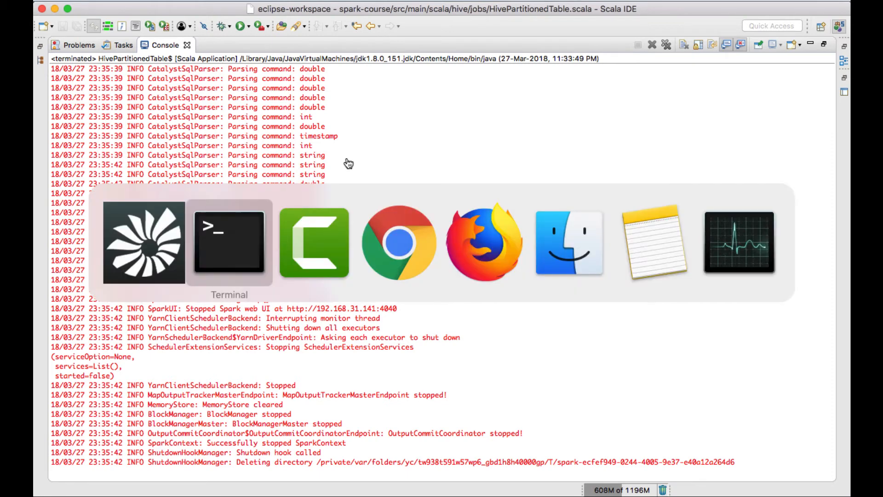
{"action": "left_click", "coordinate": [229, 242]}
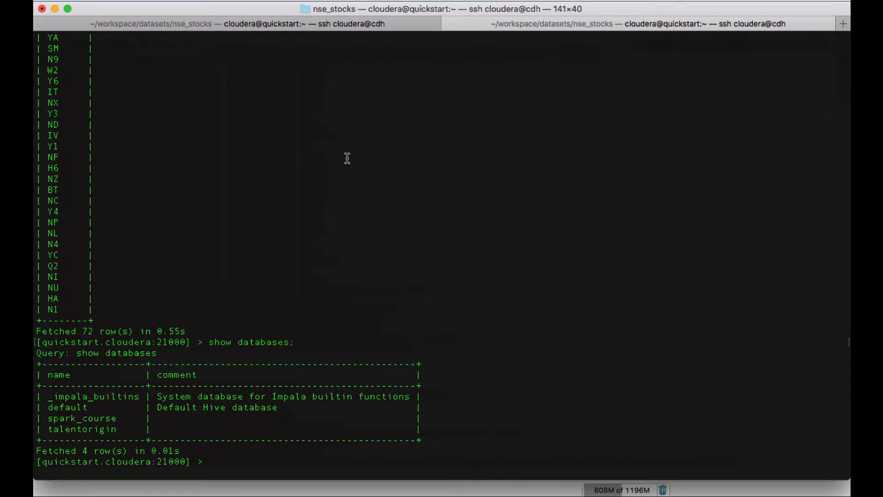
Run 'invalidate metadata;' in impala-shell to refresh the table metadata
{"action": "type", "text": "invalidate"}
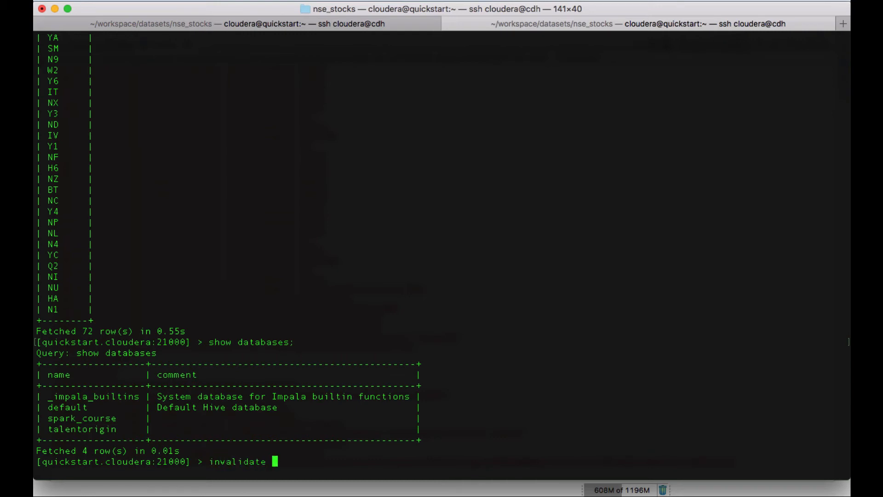
{"action": "type", "text": "metadata"}
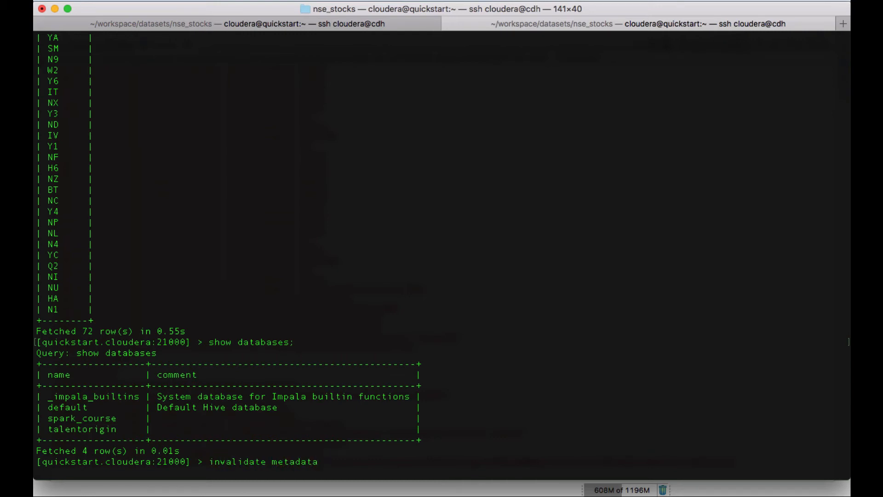
{"action": "type", "text": ";"}
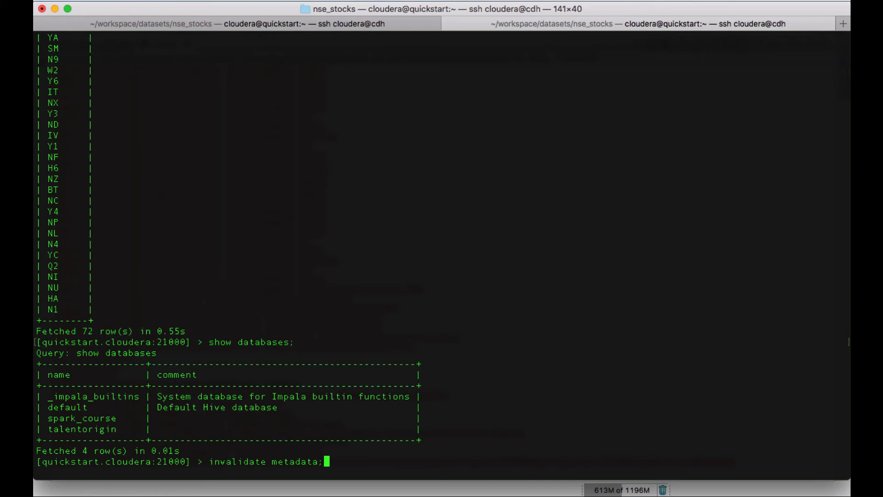
{"action": "key", "text": "Return"}
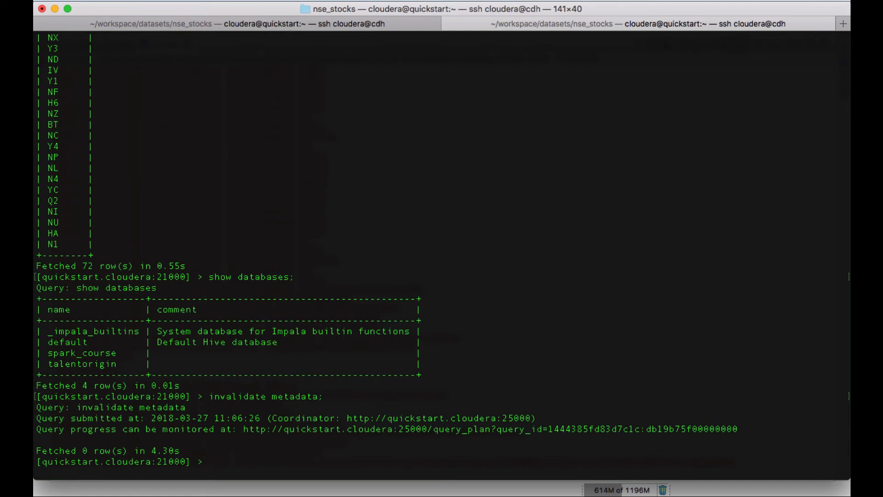
List the tables showing partitioned_stocks, and begin a show table stats query on it
{"action": "type", "text": "showt"}
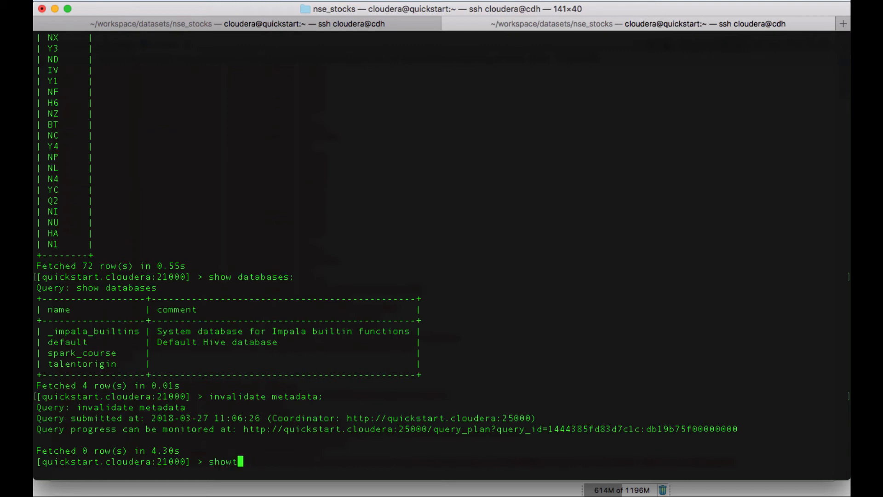
{"action": "key", "text": "Return"}
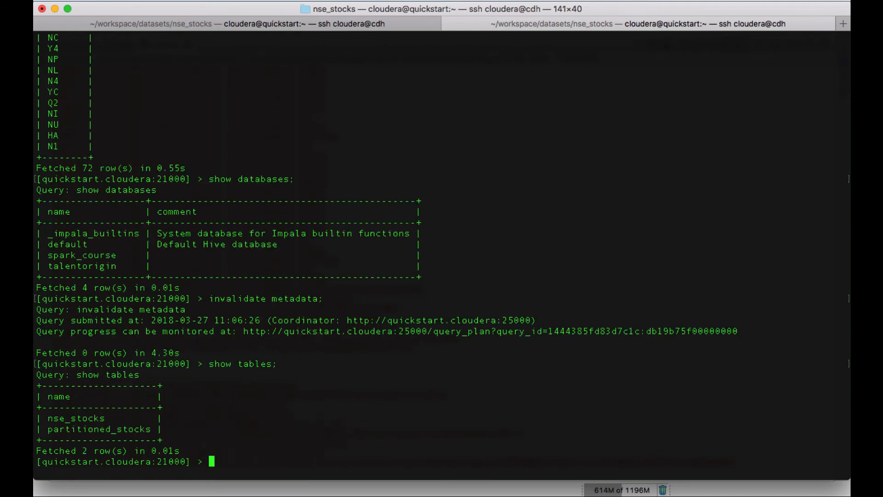
{"action": "double_click", "coordinate": [99, 428]}
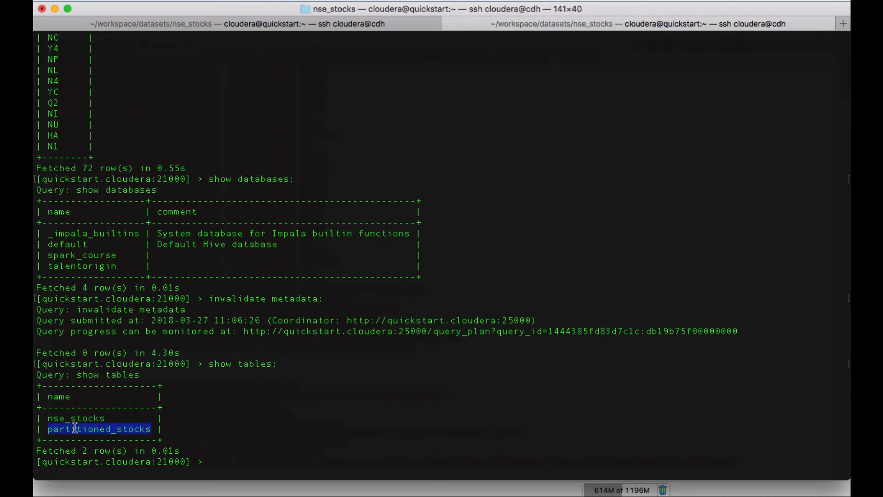
{"action": "type", "text": "sh"}
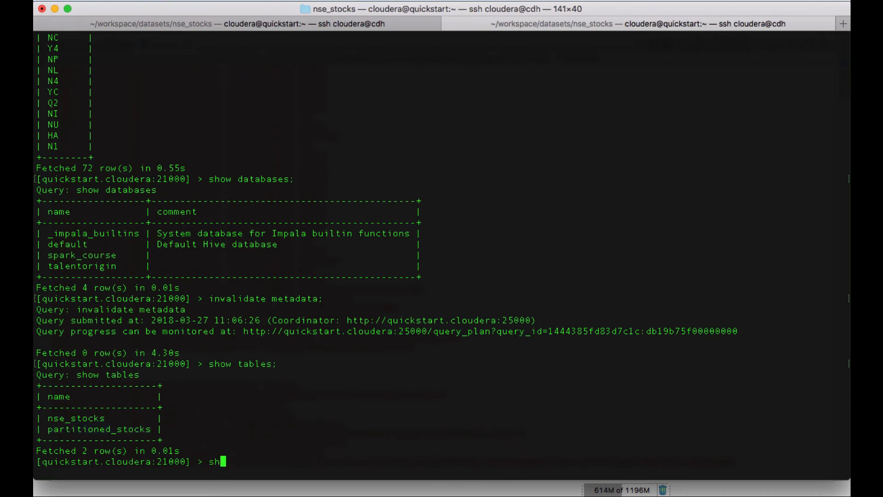
{"action": "type", "text": "ow table st"}
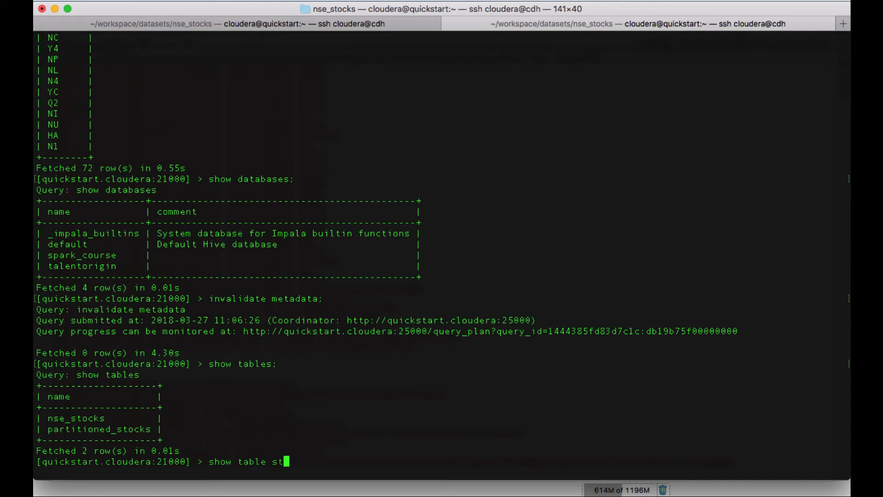
Run 'show table stats partitioned_stocks;' and scroll through the 73 partition rows
{"action": "type", "text": "ats"}
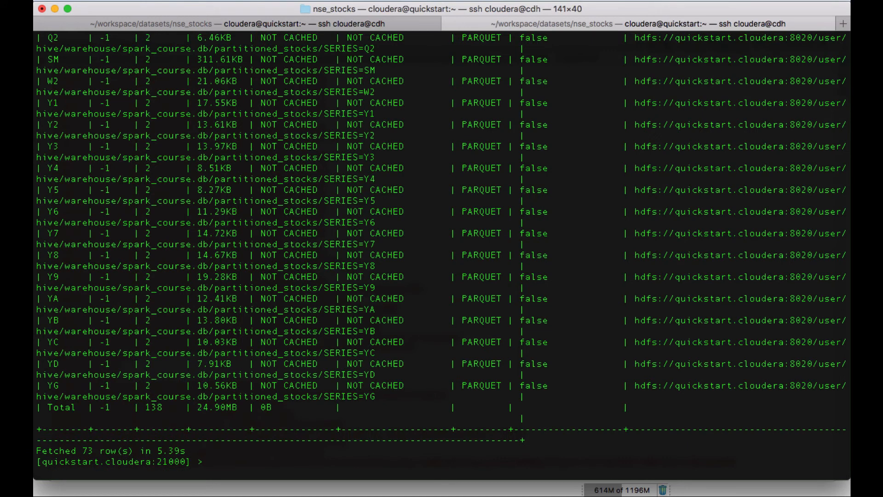
{"action": "scroll", "scroll_direction": "up", "scroll_amount": 3}
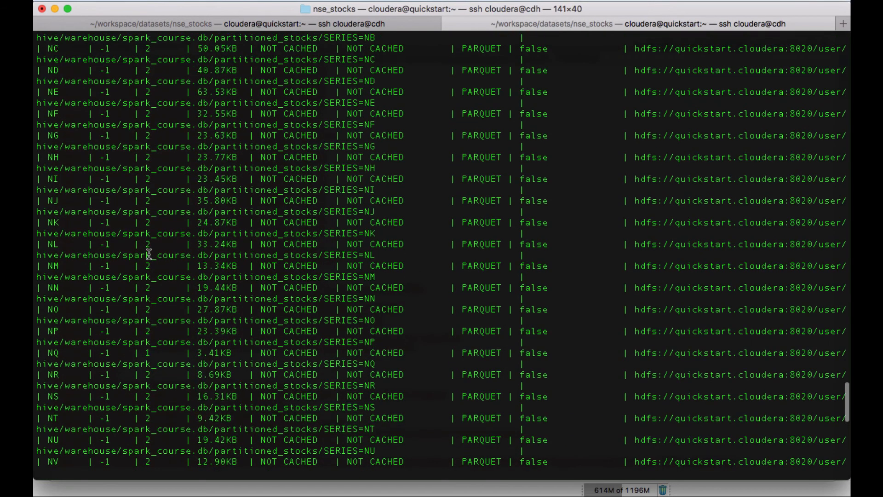
{"action": "scroll", "scroll_direction": "up", "scroll_amount": 3}
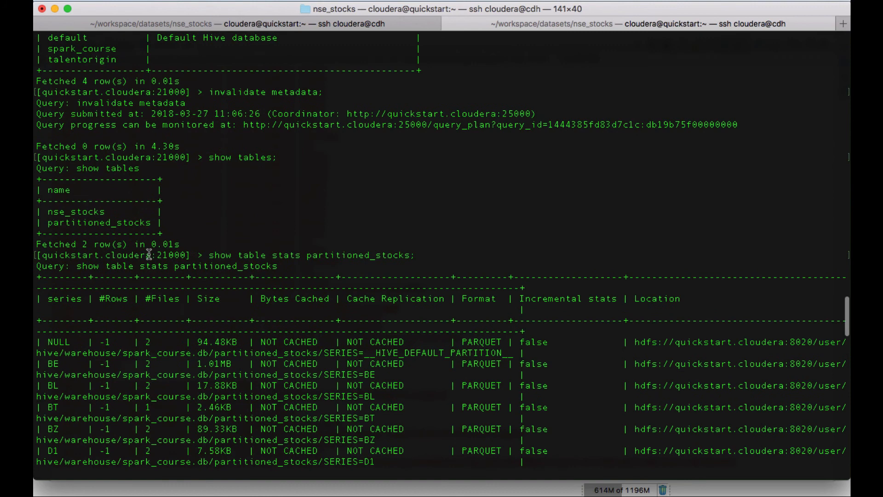
{"action": "mouse_move", "coordinate": [165, 367]}
{"action": "type", "text": "compu"}
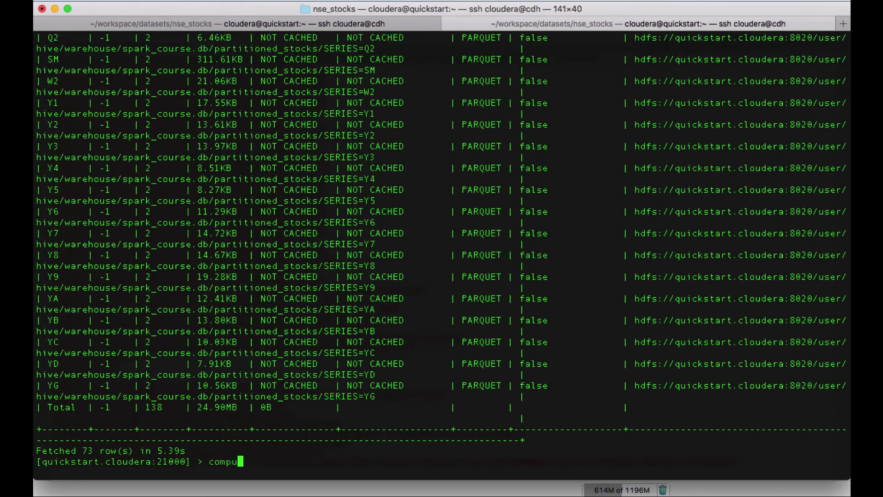
Edit the recalled command into 'compute stats partitioned_stocks;' and run it
{"action": "type", "text": "te stats"}
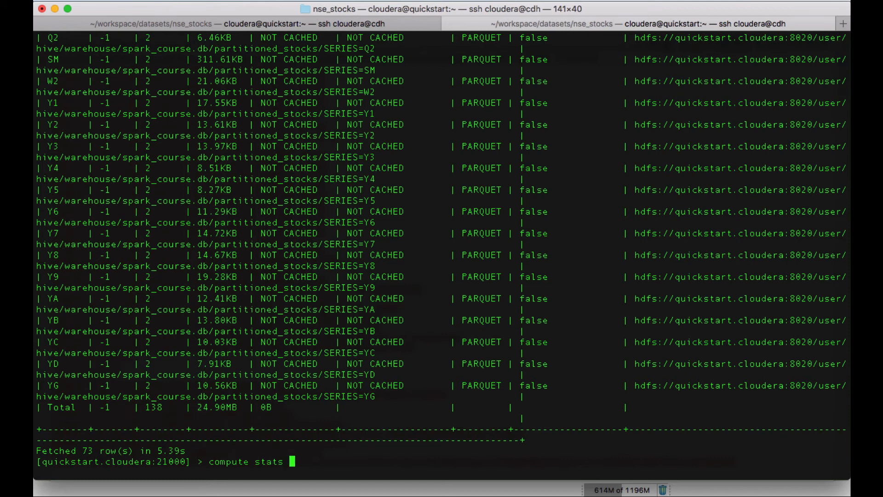
{"action": "type", "text": "show table stats partitioned_stocks;"}
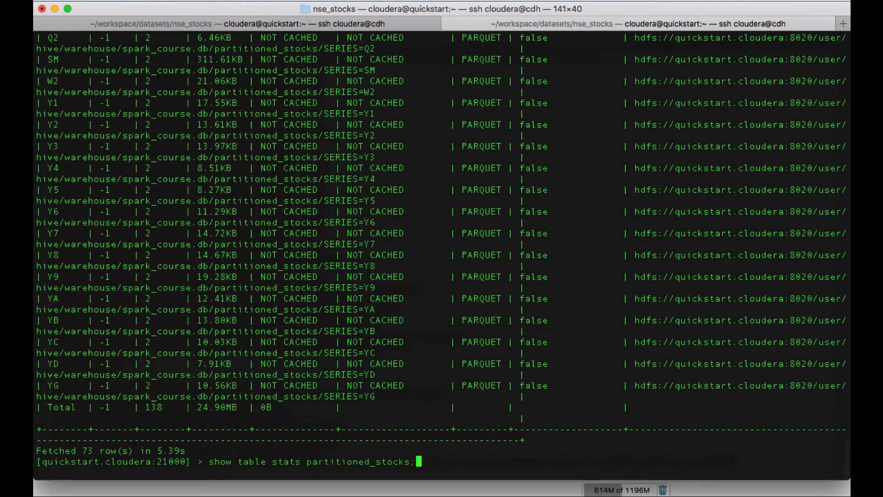
{"action": "mouse_move", "coordinate": [310, 460]}
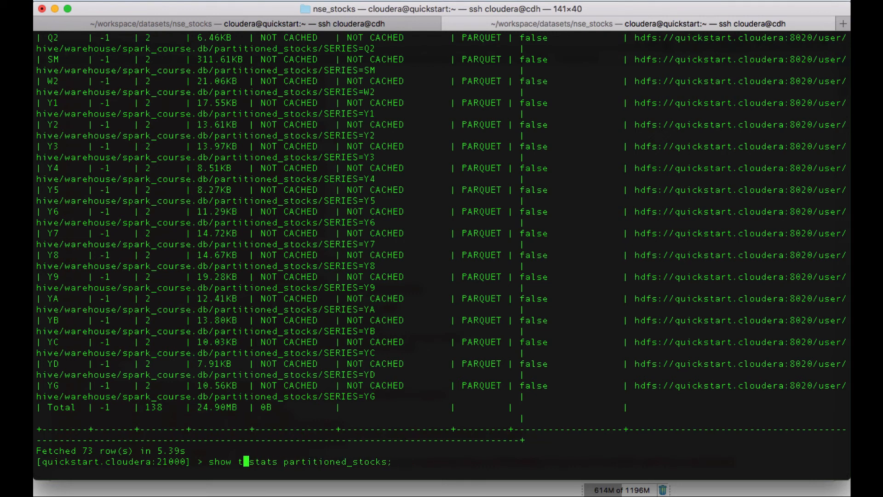
{"action": "type", "text": "compute"}
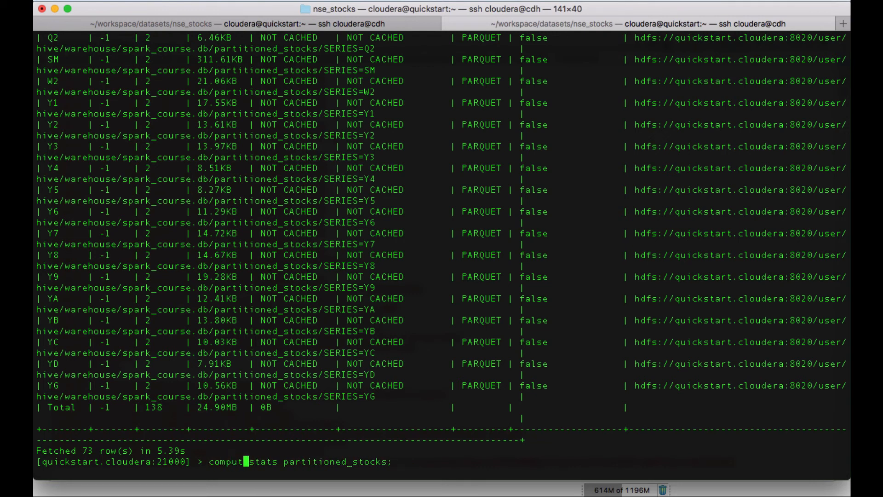
{"action": "key", "text": "Return"}
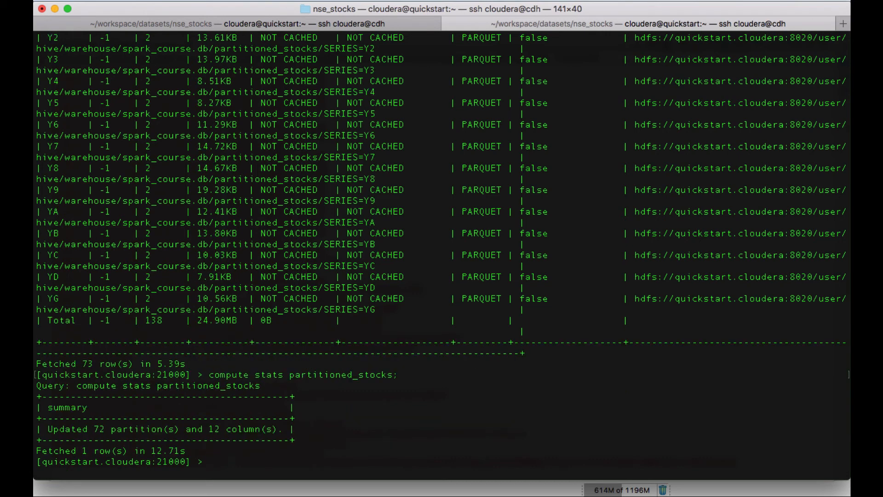
{"action": "mouse_move", "coordinate": [200, 325]}
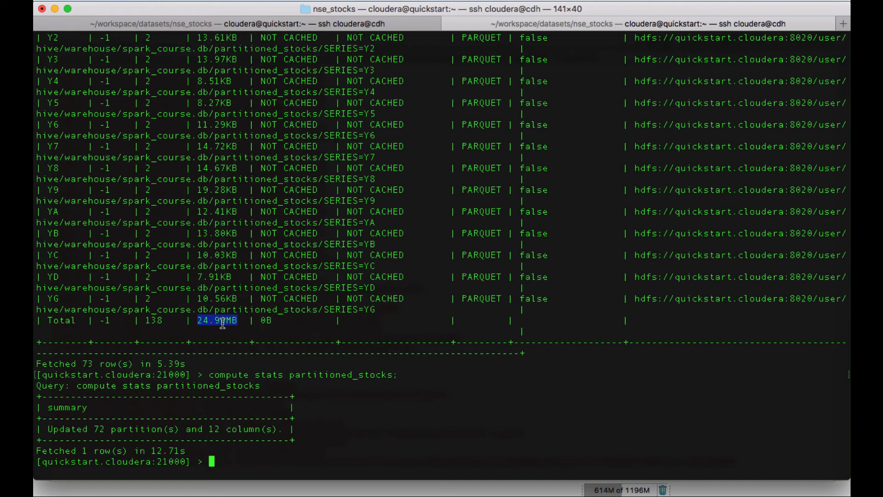
Edit the recalled command into 'compute incremental stats partitioned_stocks;' and run it
{"action": "type", "text": "compute stats partitioned_stocks;"}
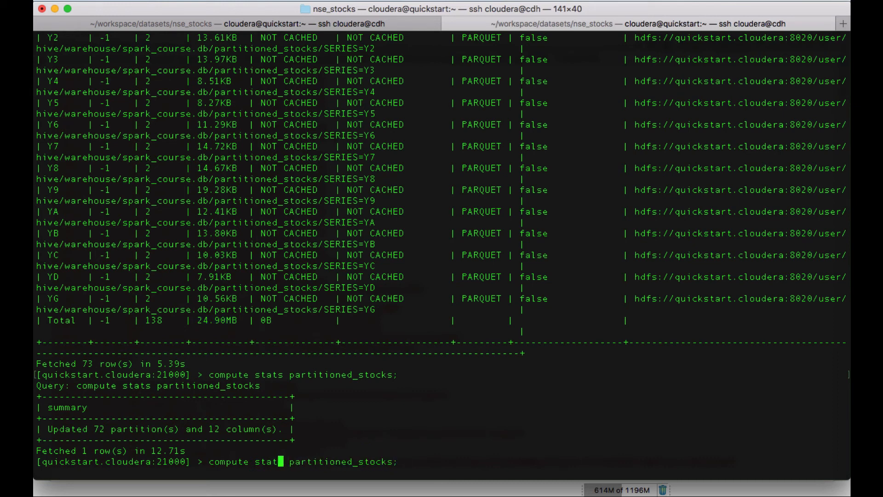
{"action": "type", "text": "insta"}
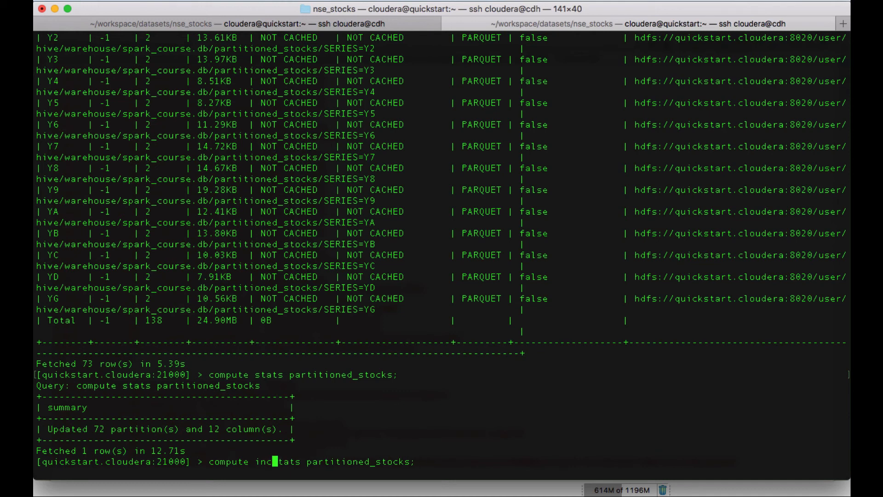
{"action": "type", "text": "remental"}
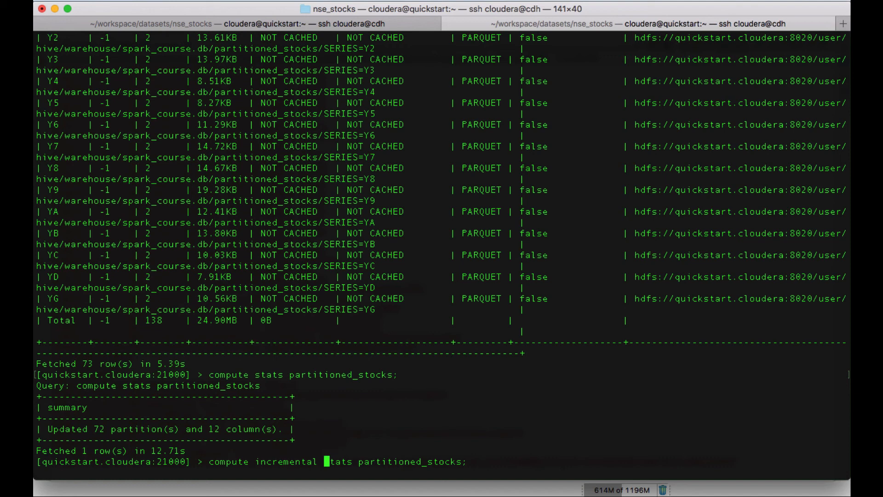
{"action": "key", "text": "Return"}
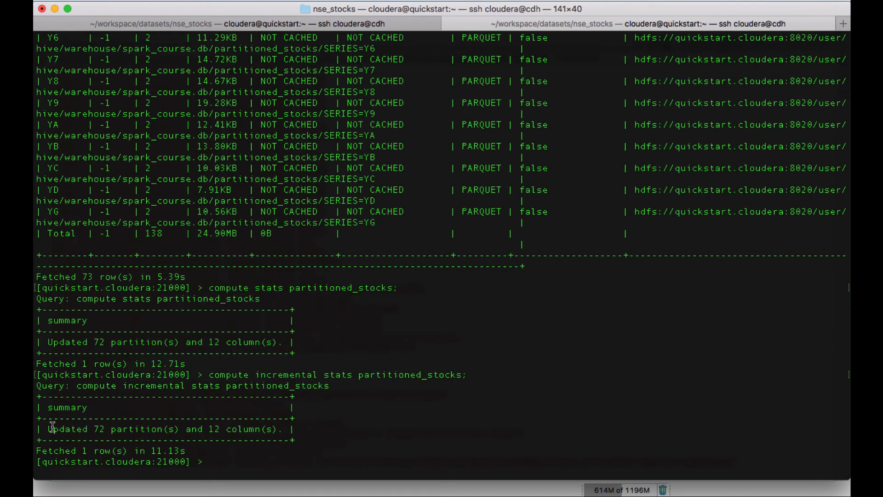
{"action": "mouse_move", "coordinate": [280, 424]}
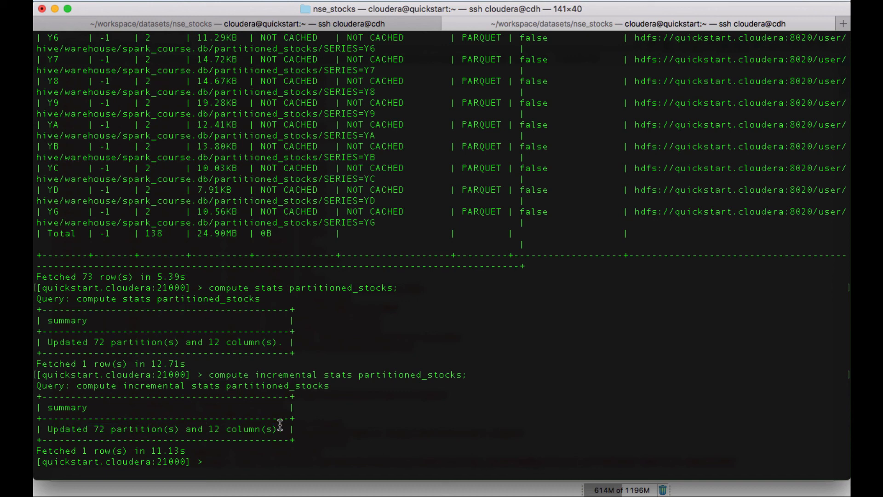
Re-run 'show table stats partitioned_stocks;' and scroll through the updated row counts
{"action": "type", "text": "show table stats partitioned_stocks;"}
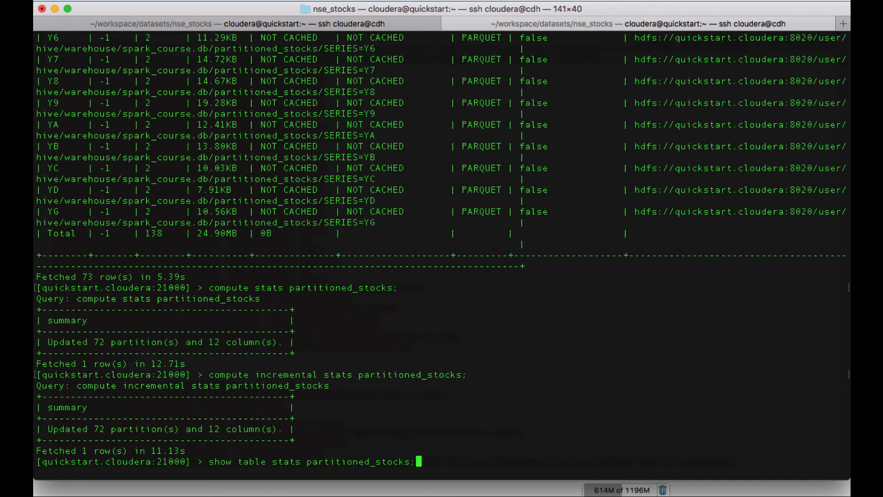
{"action": "key", "text": "Return"}
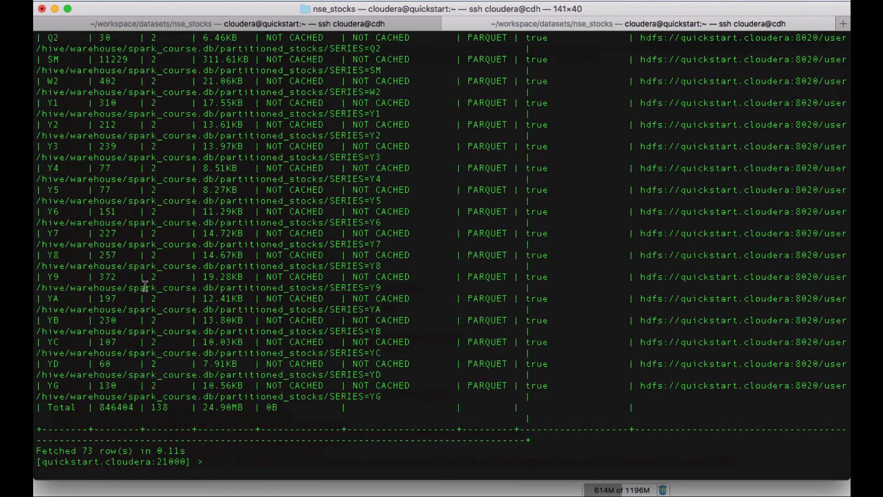
{"action": "scroll", "scroll_direction": "up", "scroll_amount": 3}
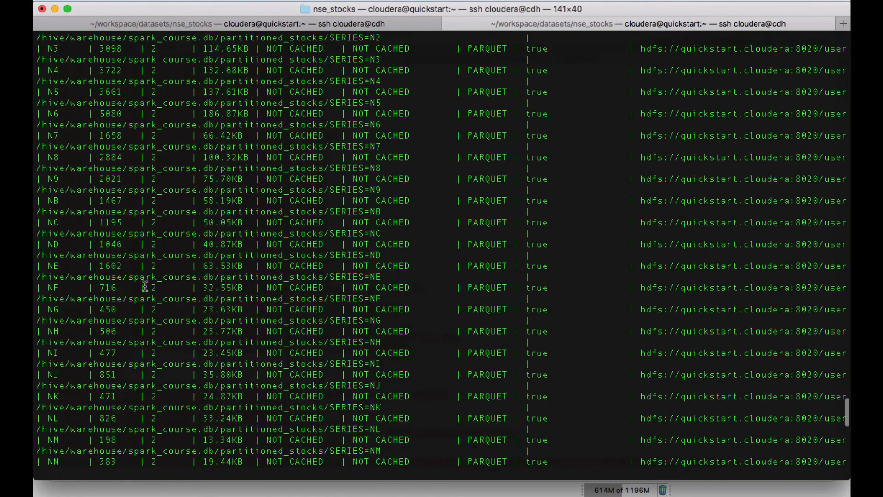
{"action": "scroll", "scroll_direction": "up", "scroll_amount": 3}
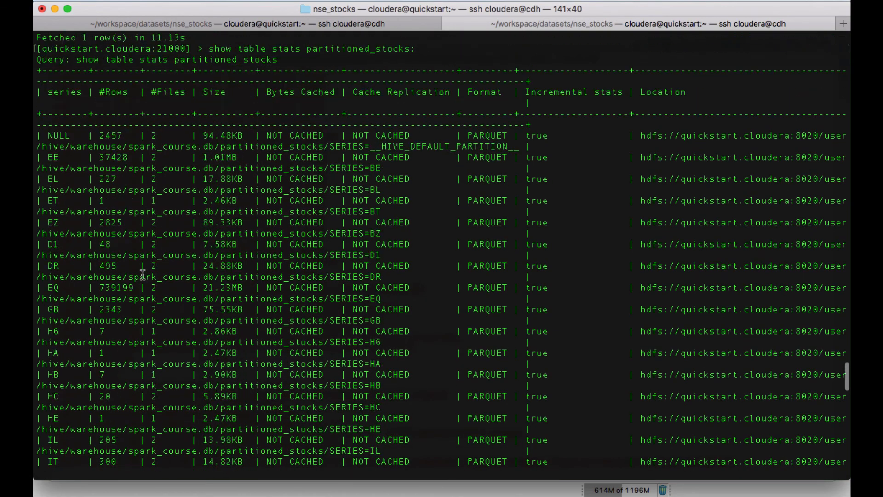
{"action": "scroll", "scroll_direction": "down", "scroll_amount": 3}
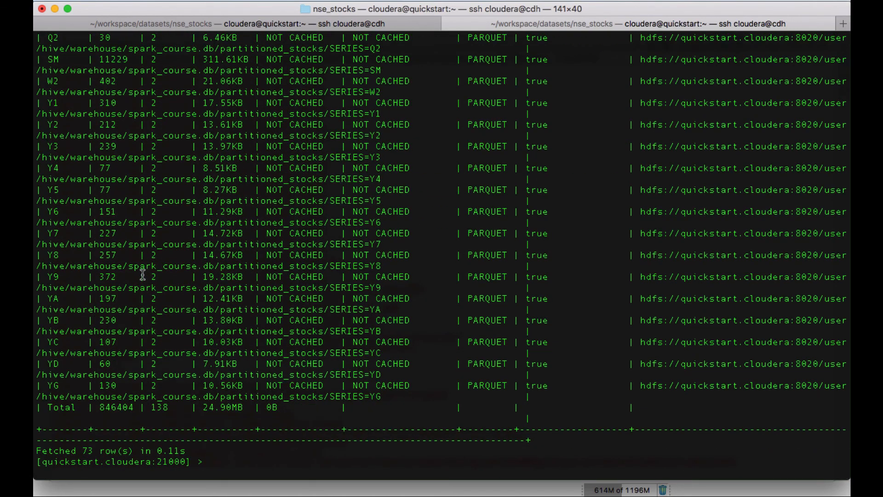